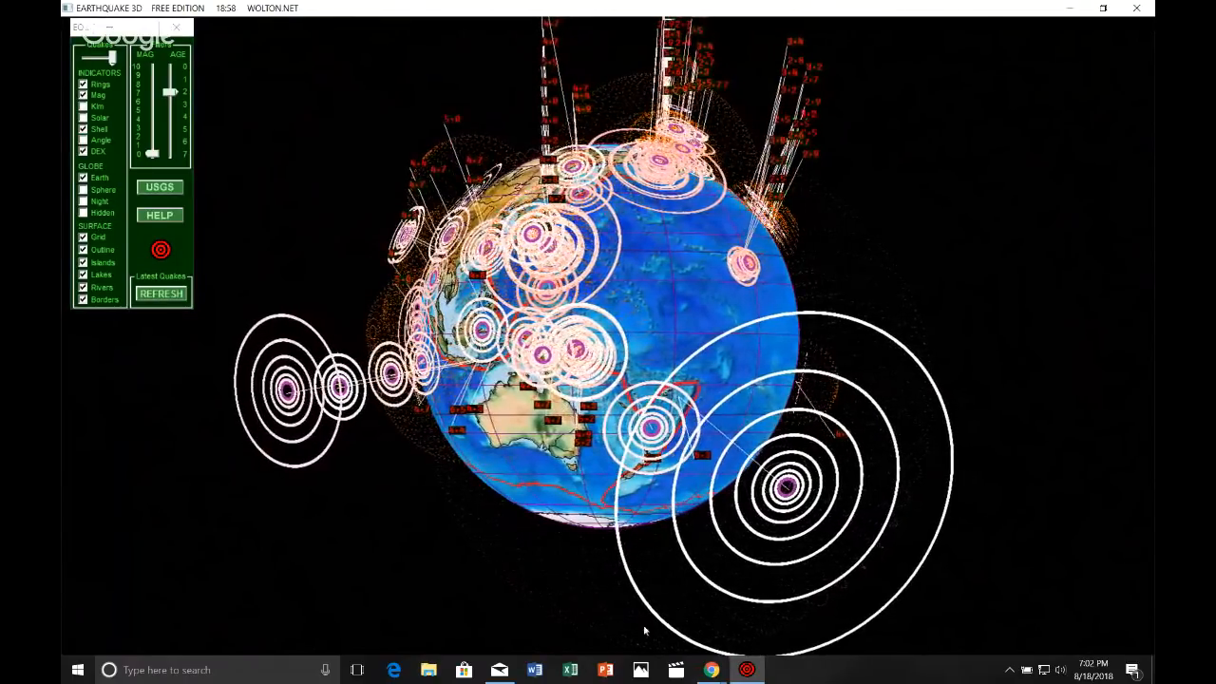
mouse_move(710, 669)
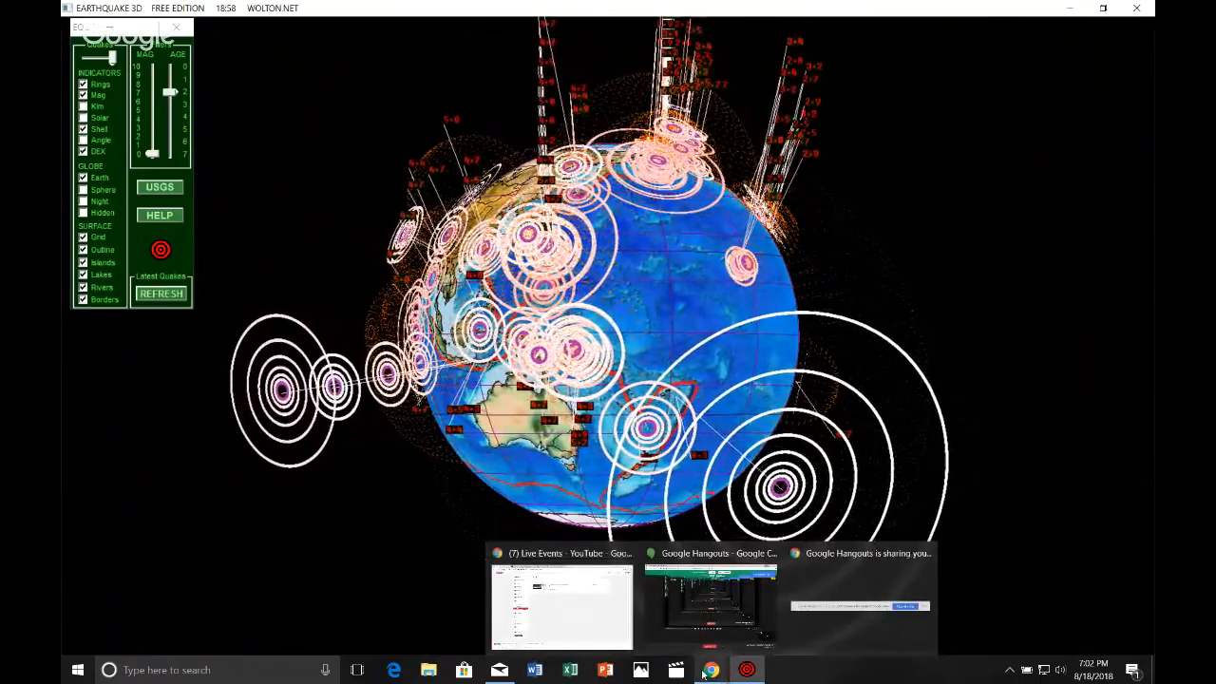
Bring Chrome forward and switch to the Geospace Magnetosphere Movies tab.
left_click(558, 605)
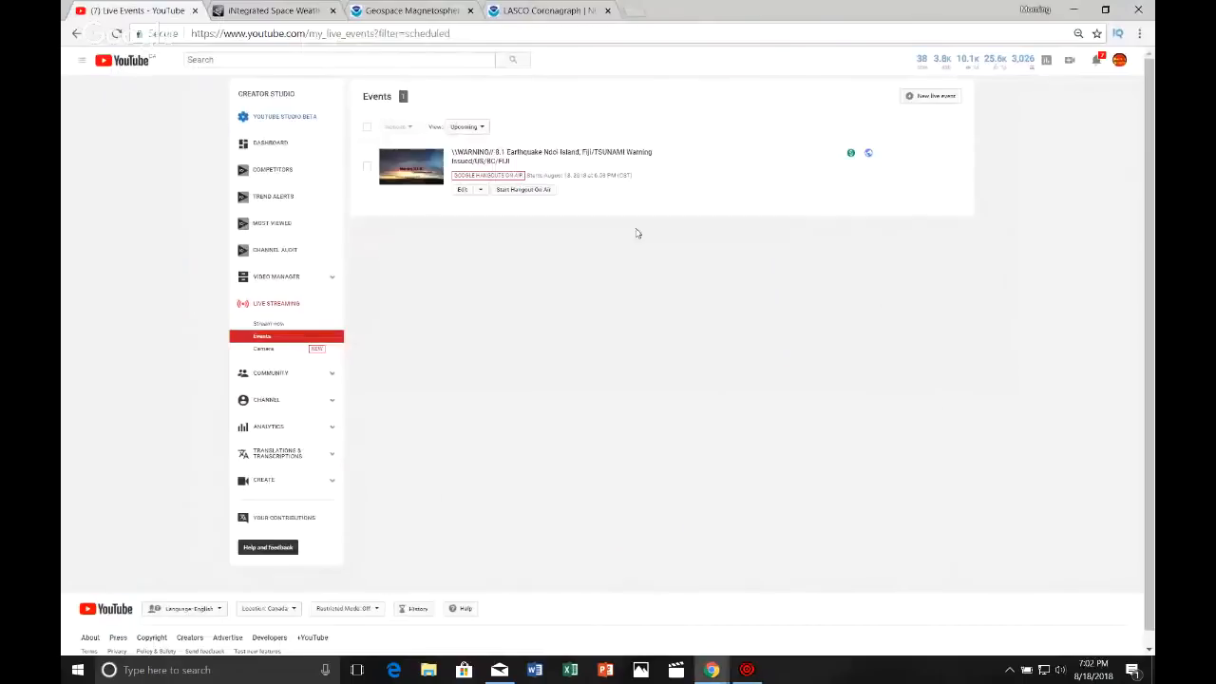
left_click(410, 12)
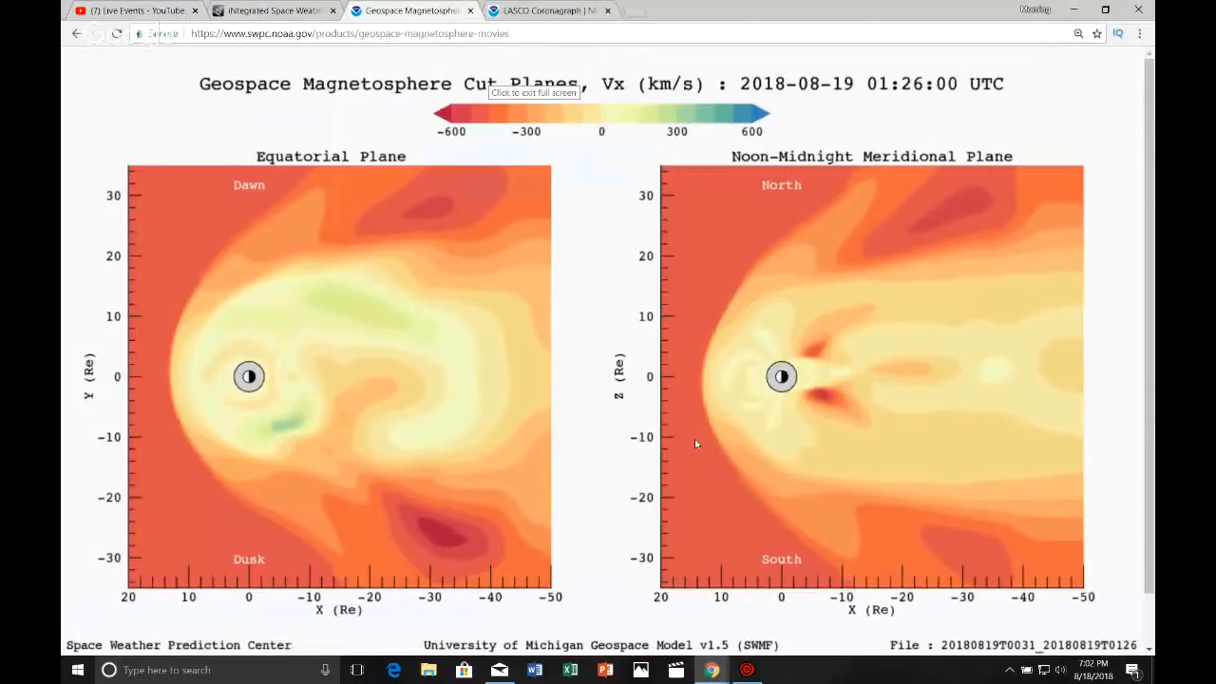
scroll("down", 3)
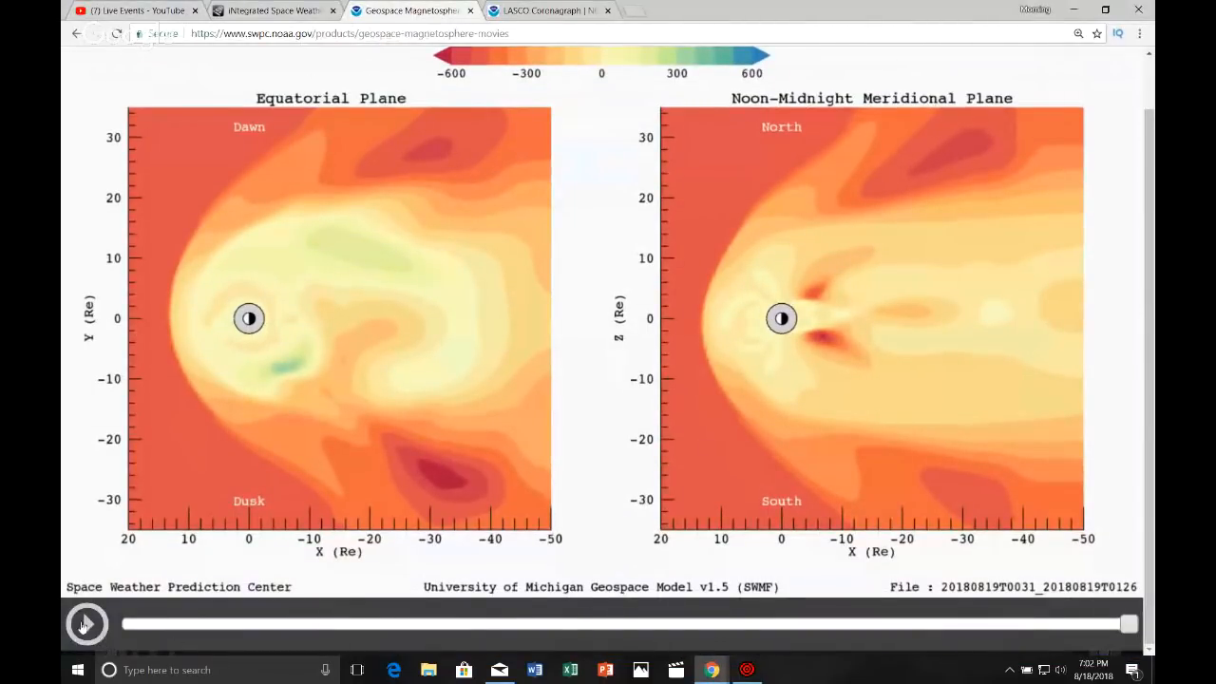
left_click(85, 623)
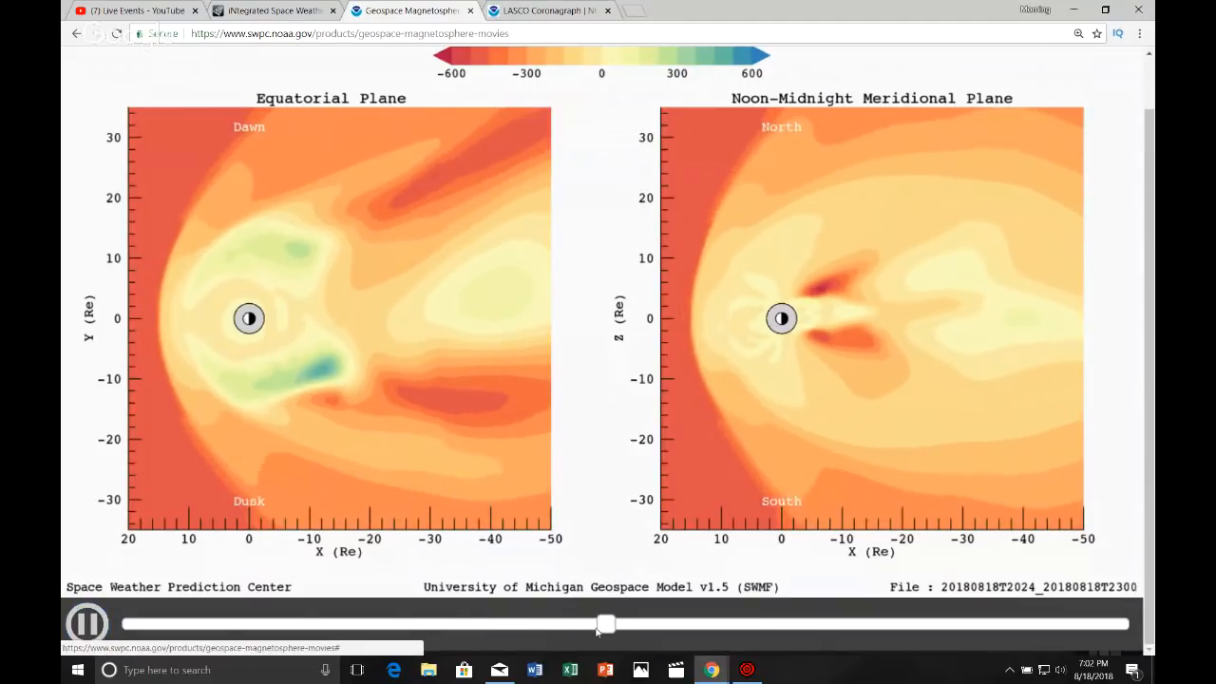
left_click(85, 623)
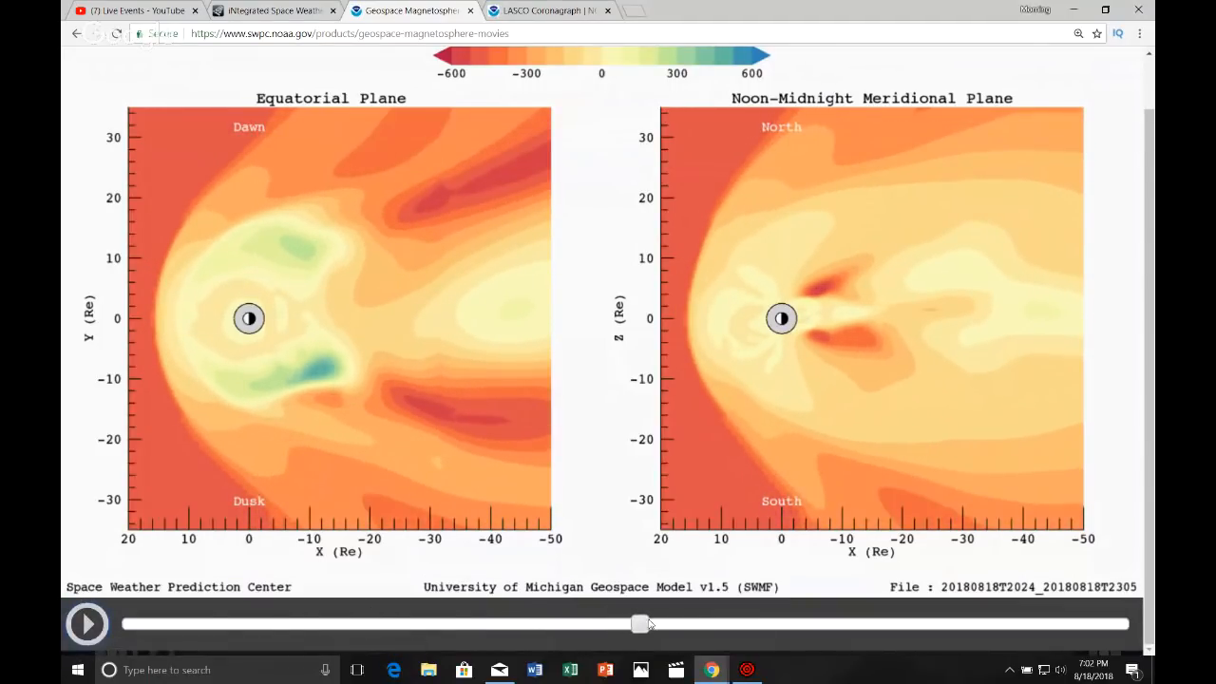
left_click_drag(642, 623, 585, 623)
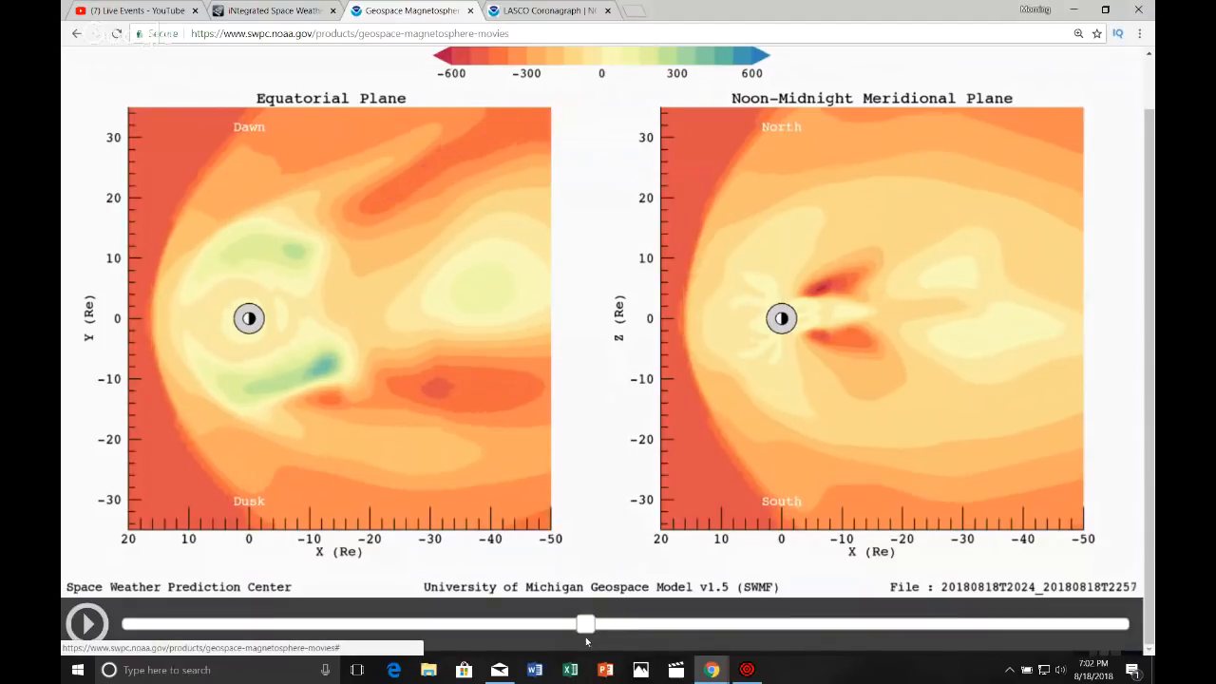
left_click_drag(585, 623, 475, 623)
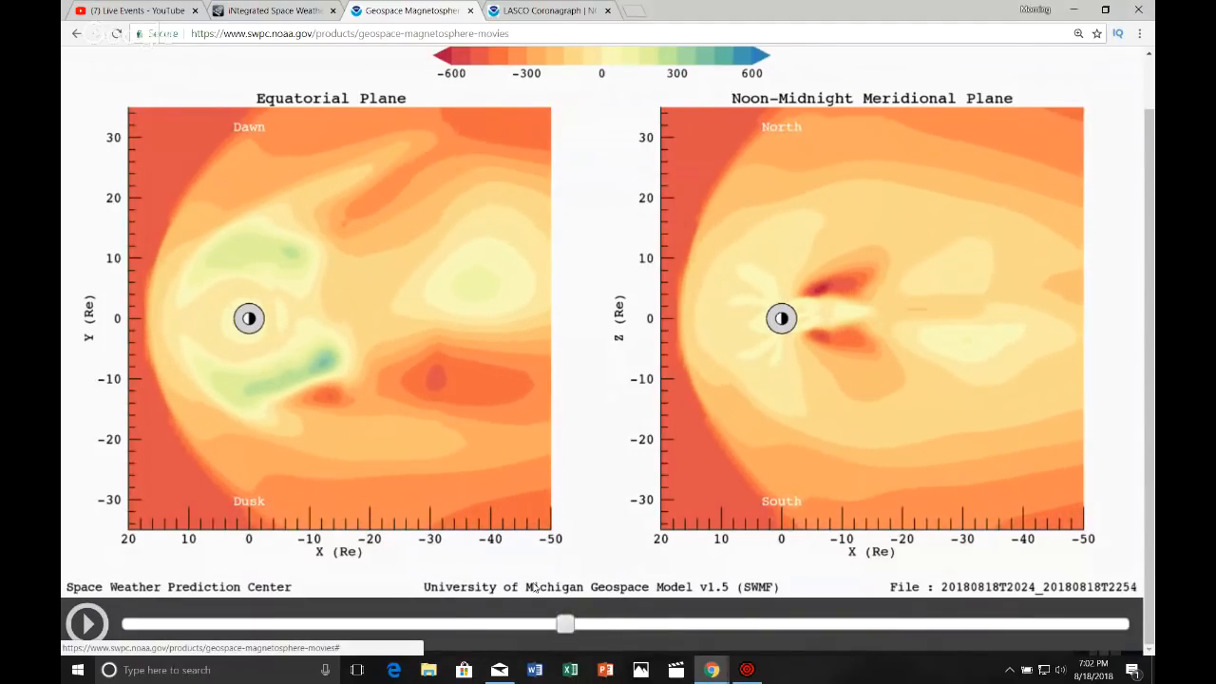
mouse_move(105, 351)
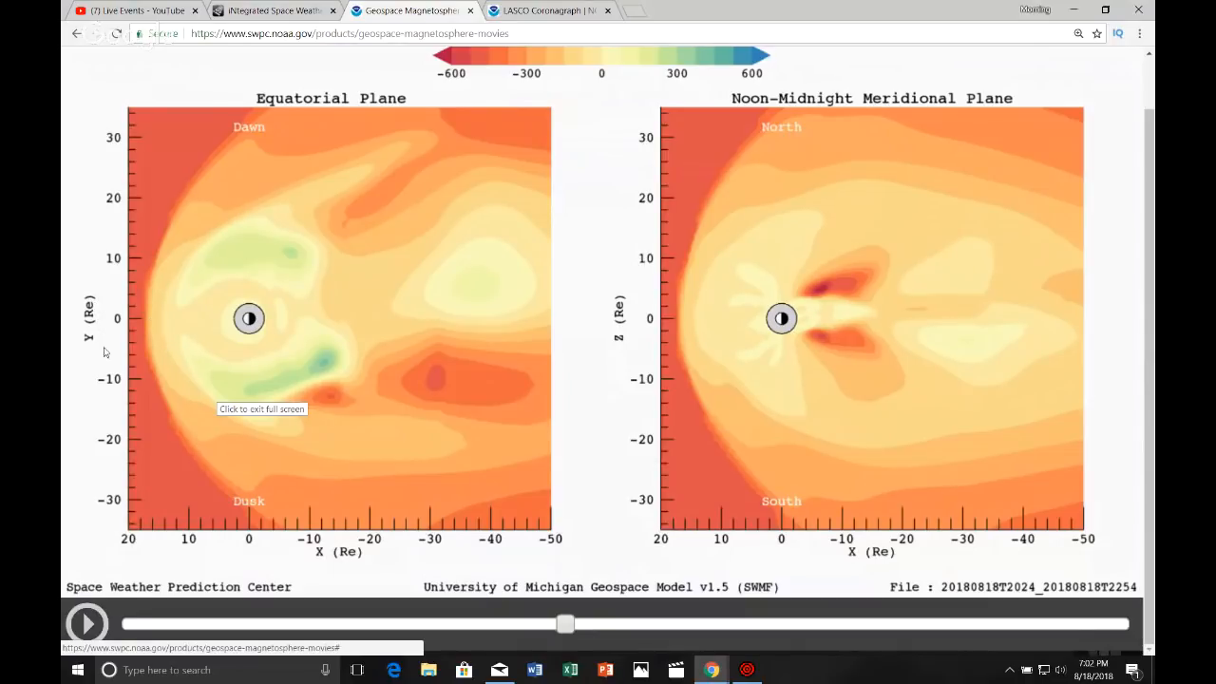
mouse_move(389, 388)
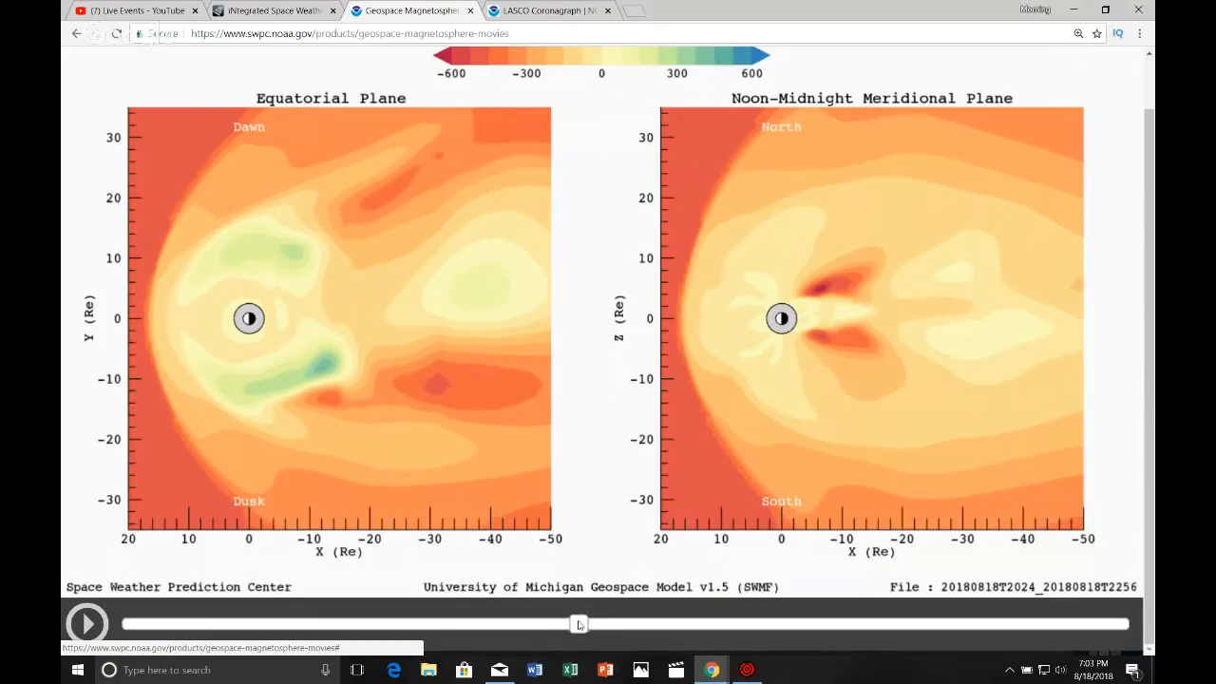
left_click_drag(579, 623, 558, 623)
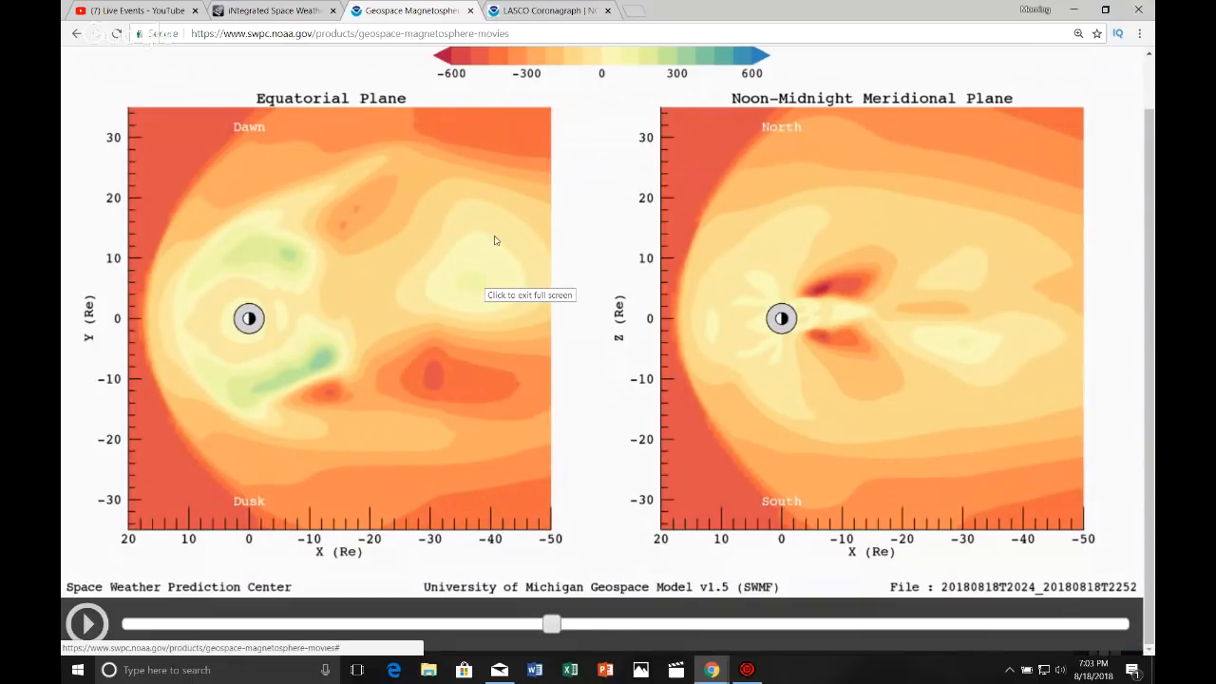
mouse_move(359, 225)
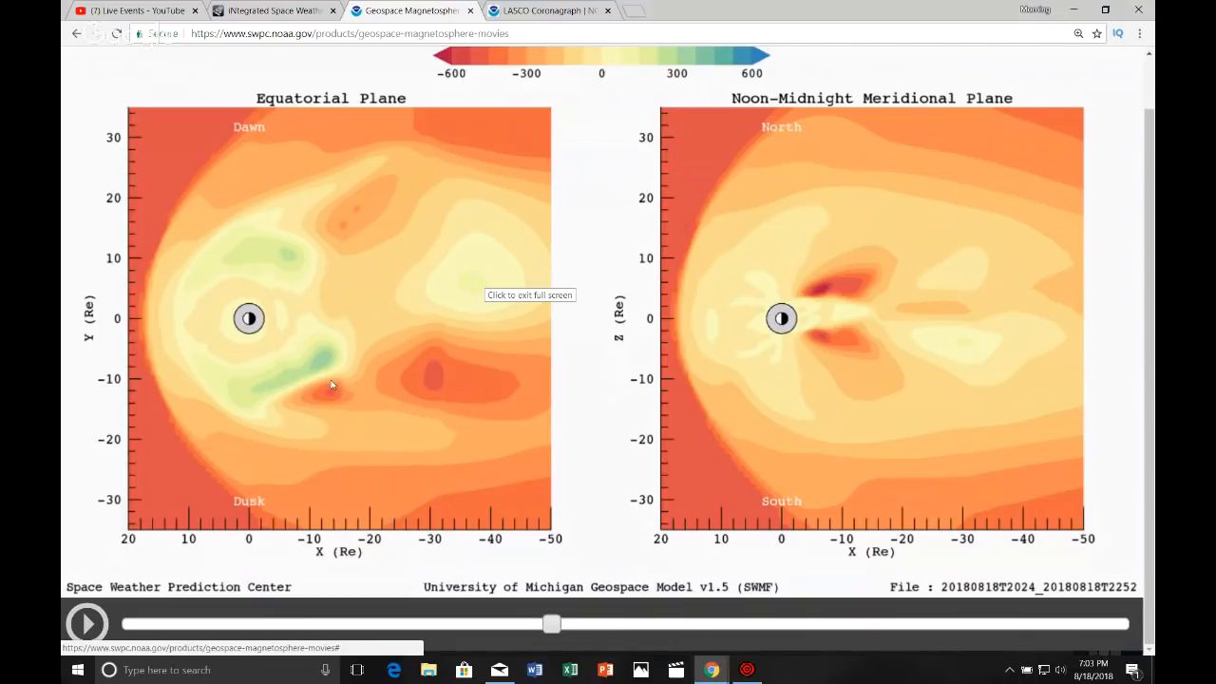
mouse_move(238, 285)
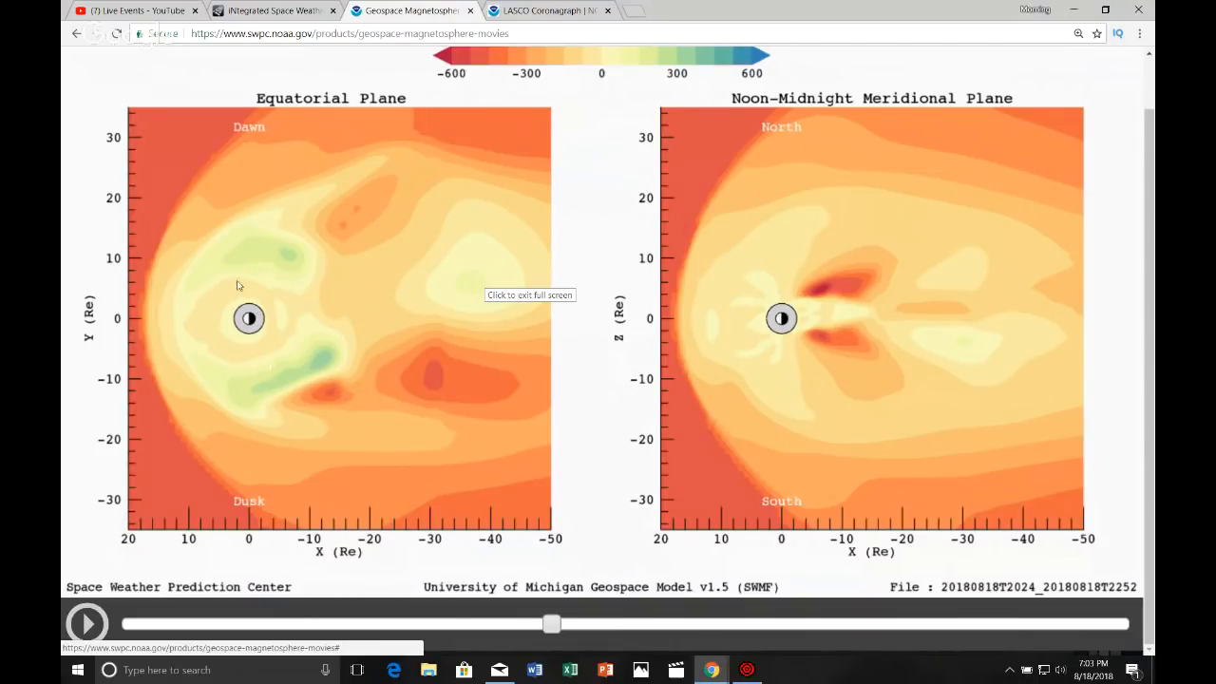
mouse_move(555, 625)
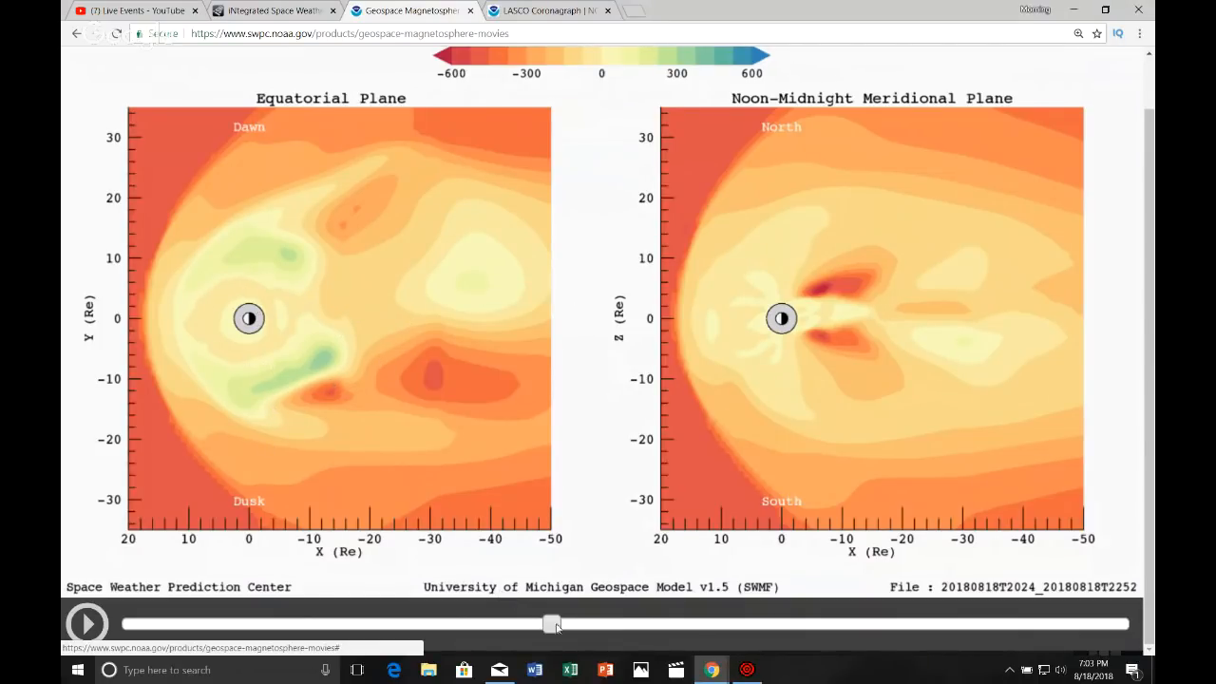
left_click_drag(551, 623, 693, 624)
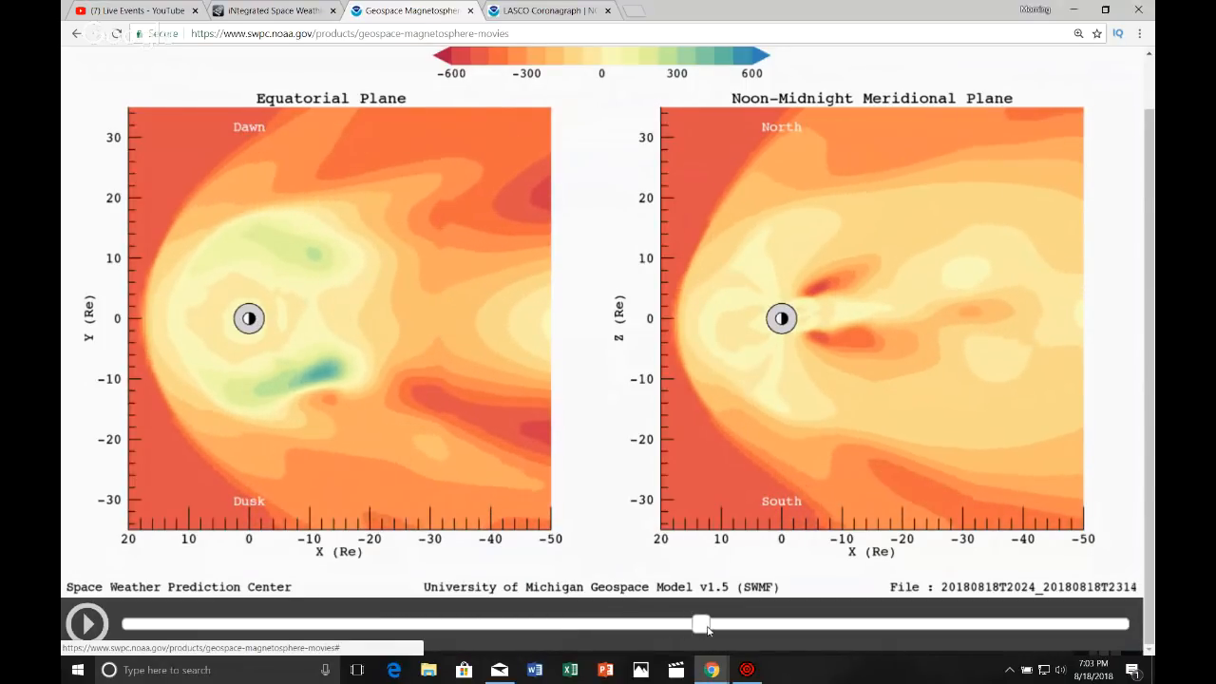
left_click_drag(701, 623, 832, 623)
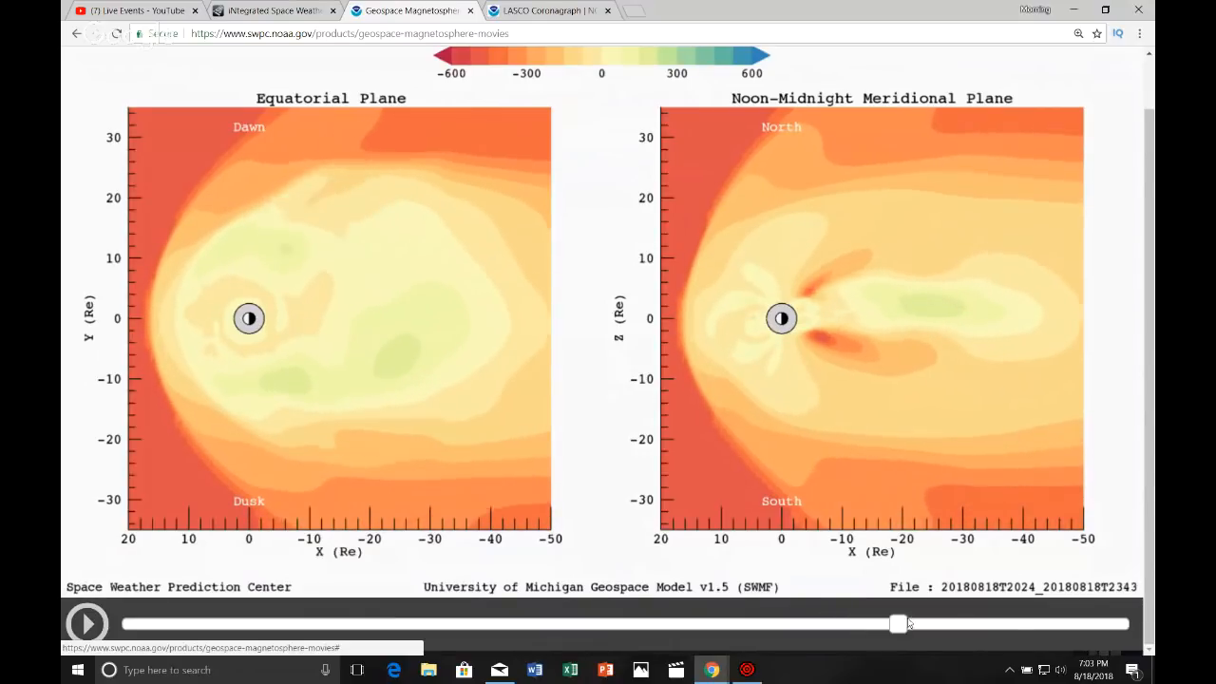
left_click_drag(896, 623, 1047, 623)
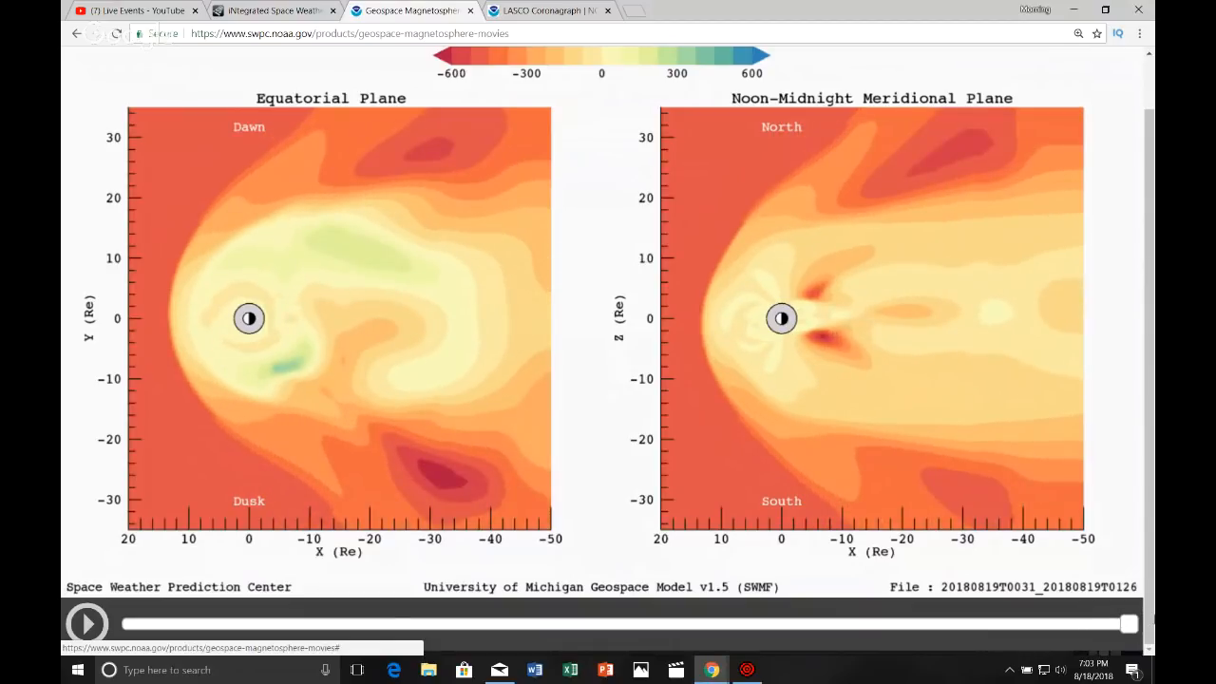
mouse_move(182, 306)
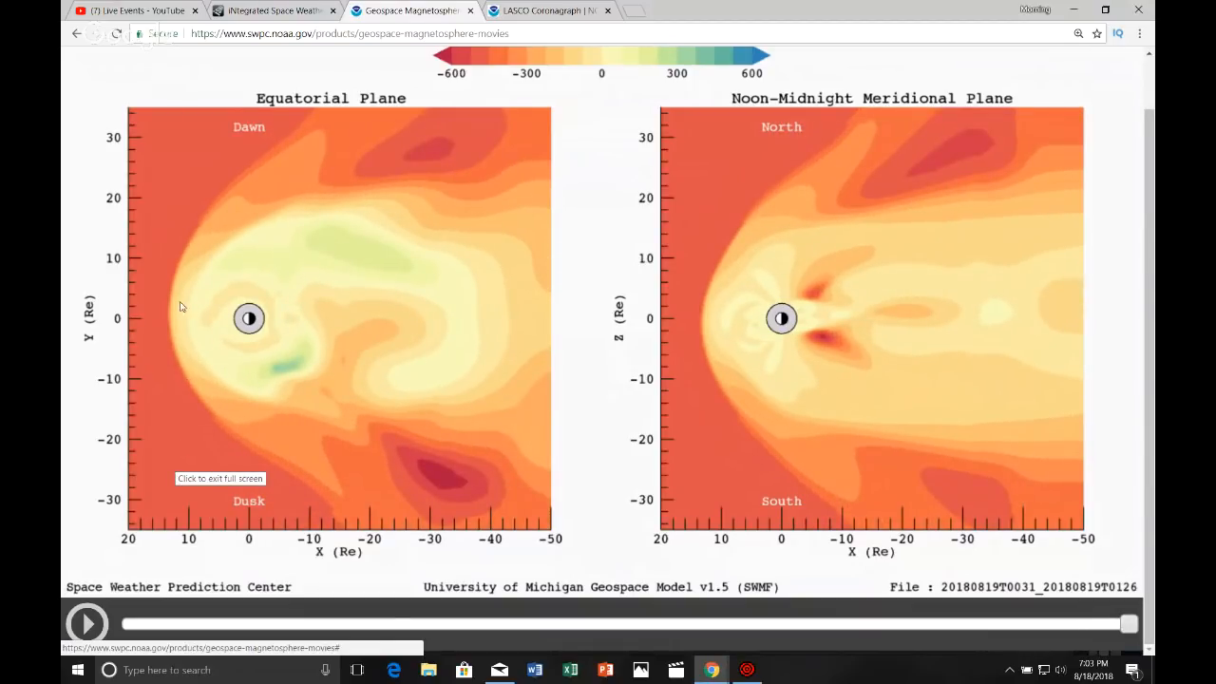
mouse_move(811, 311)
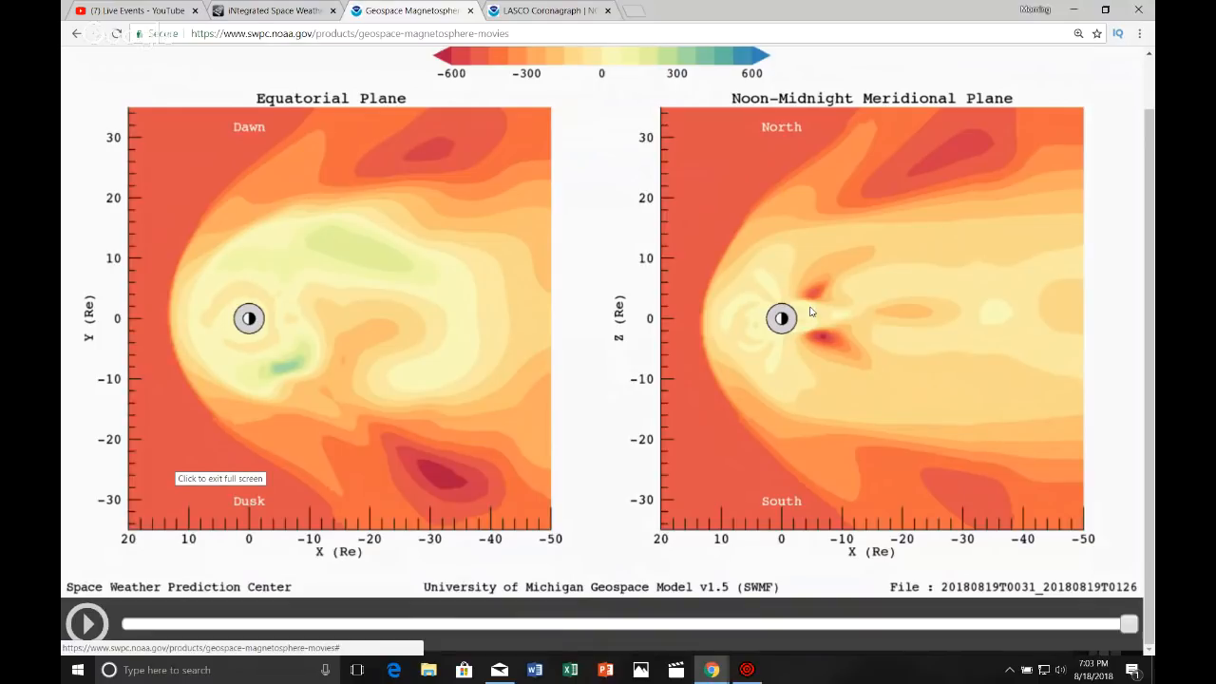
mouse_move(262, 313)
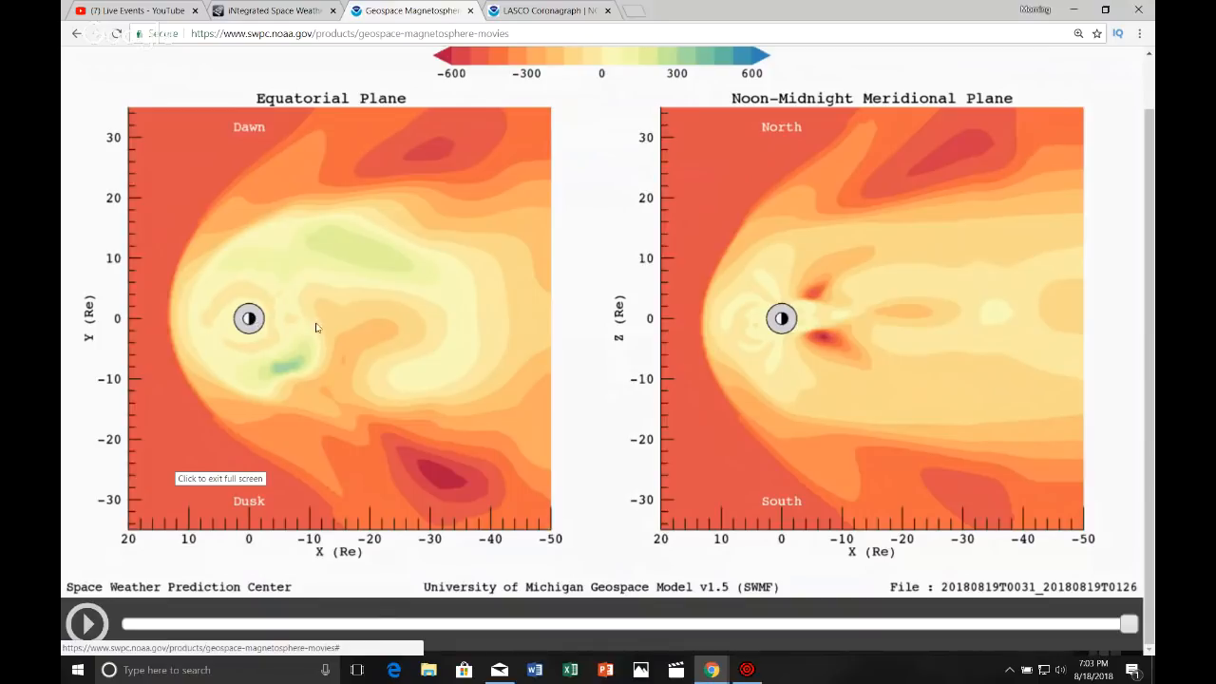
mouse_move(376, 294)
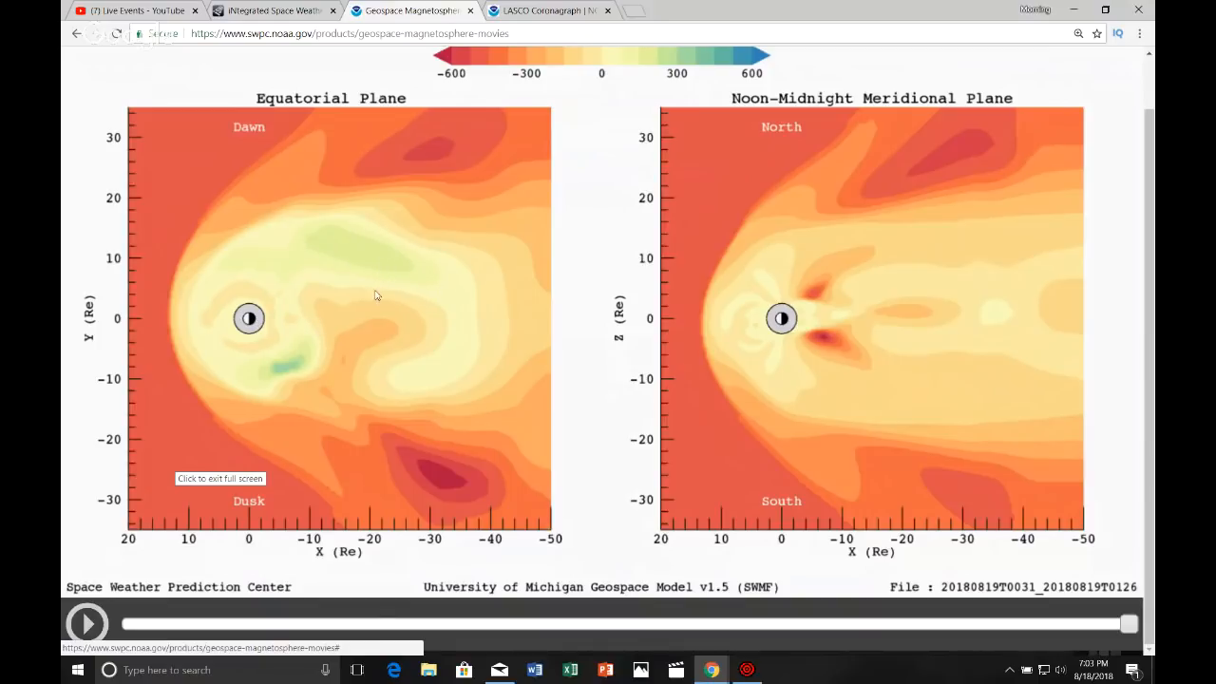
mouse_move(373, 372)
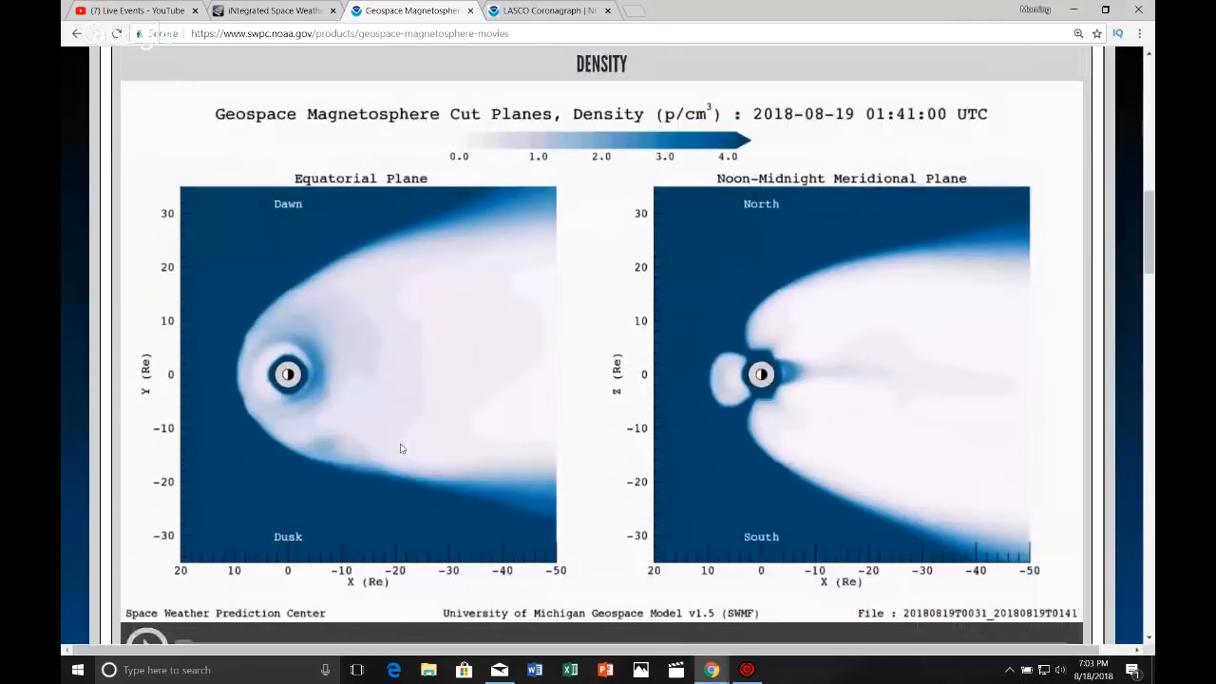
scroll("down", 3)
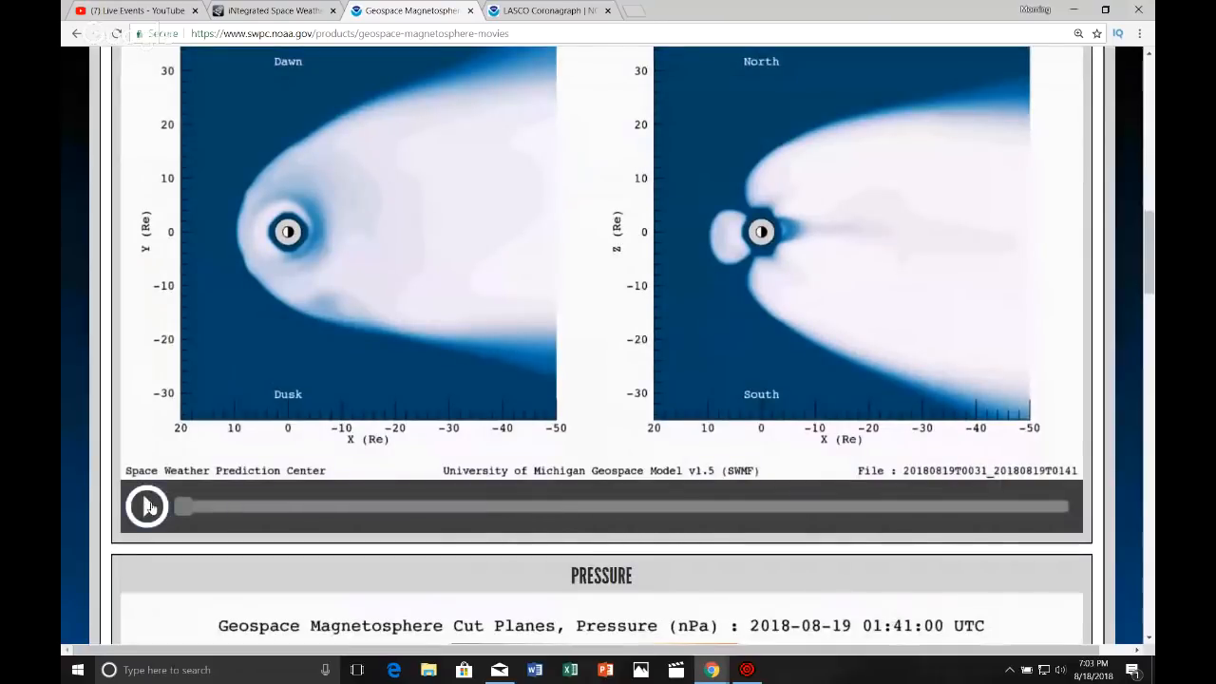
scroll("down", 3)
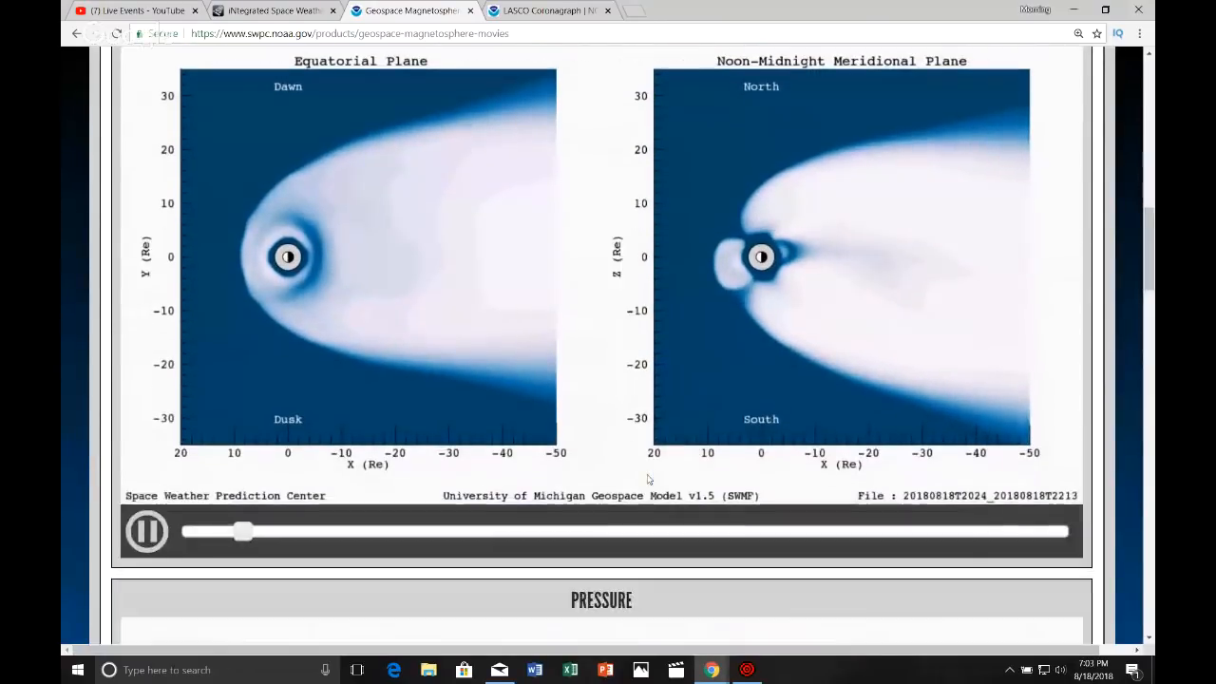
left_click(146, 530)
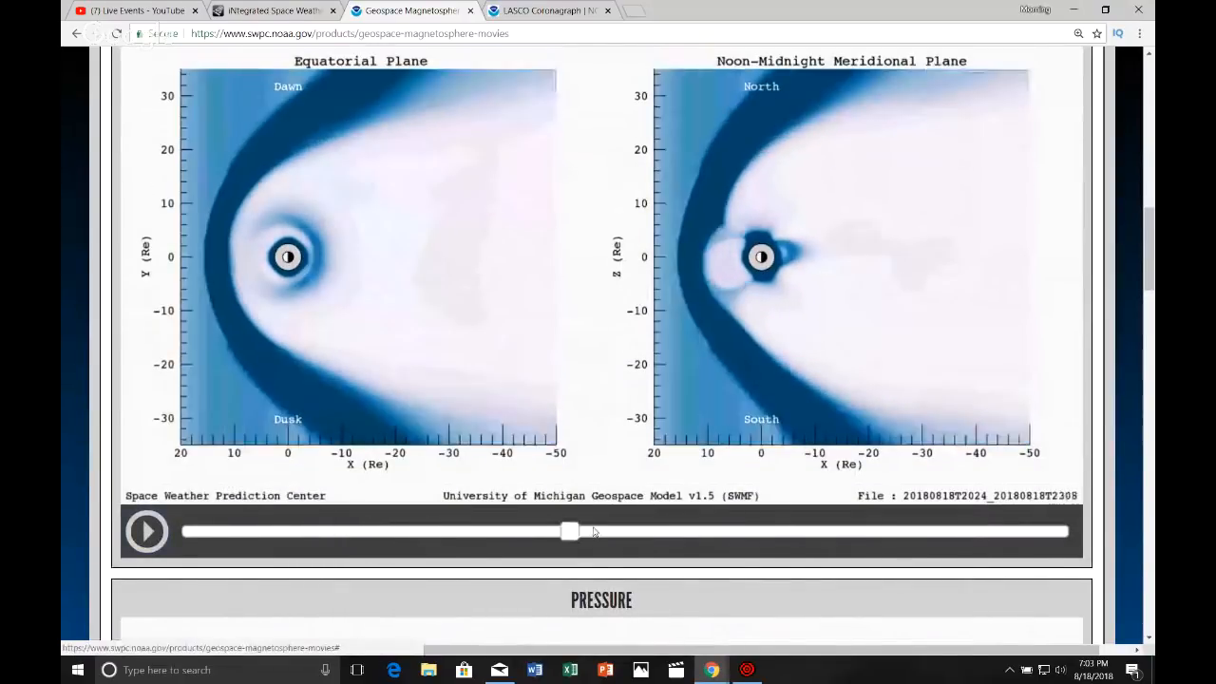
left_click_drag(570, 532, 688, 532)
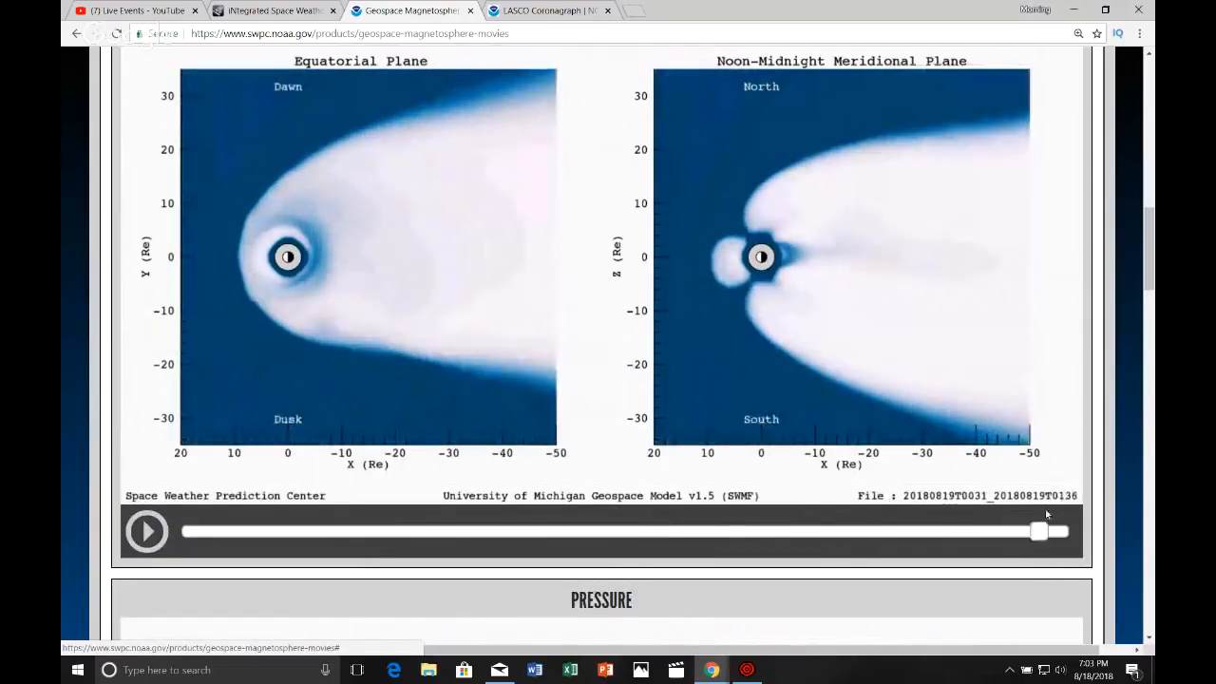
left_click_drag(1037, 531, 503, 531)
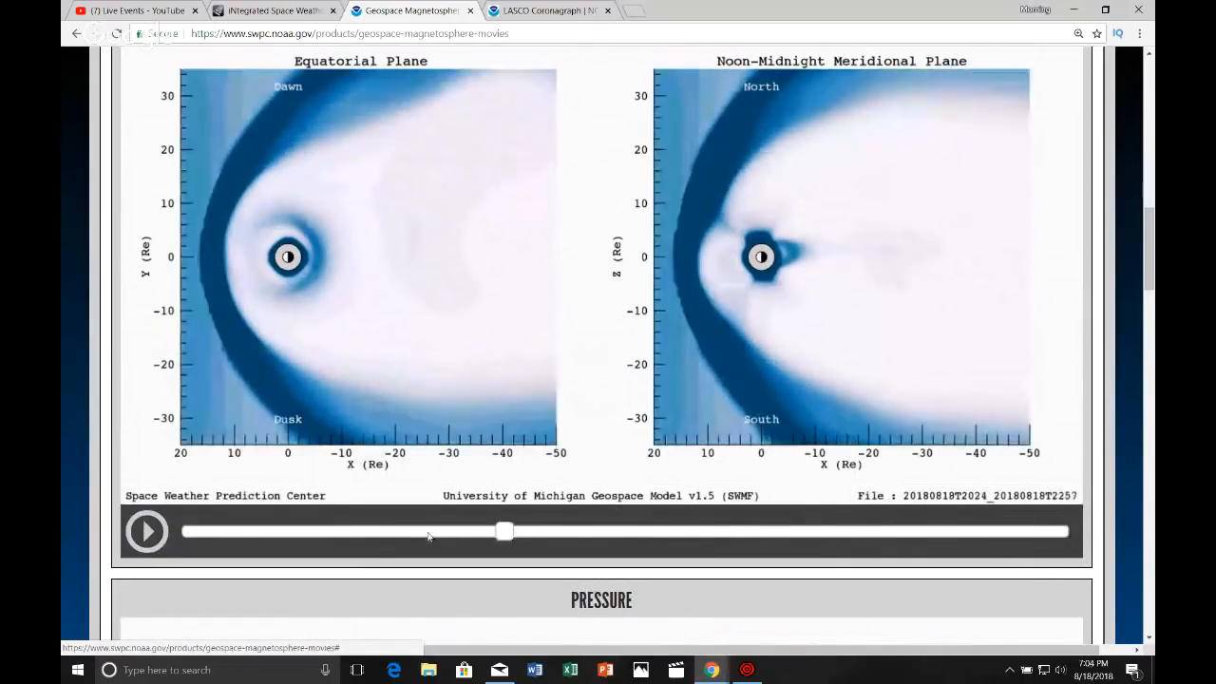
left_click_drag(504, 532, 682, 532)
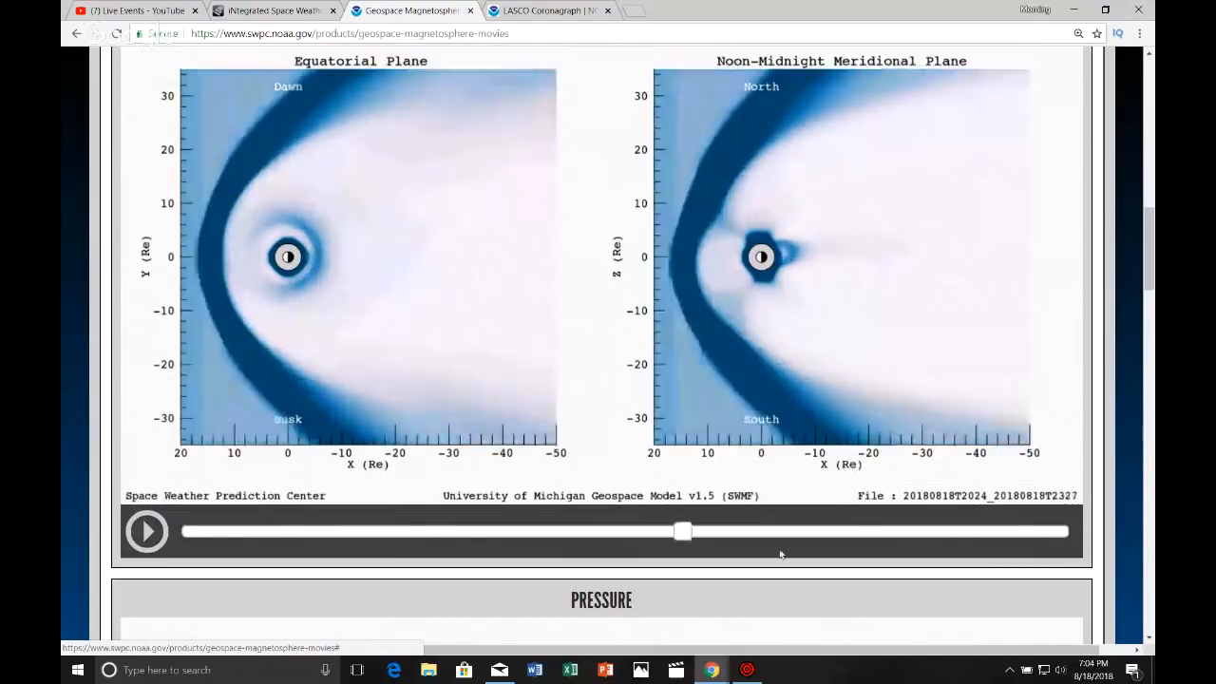
left_click_drag(682, 532, 1068, 532)
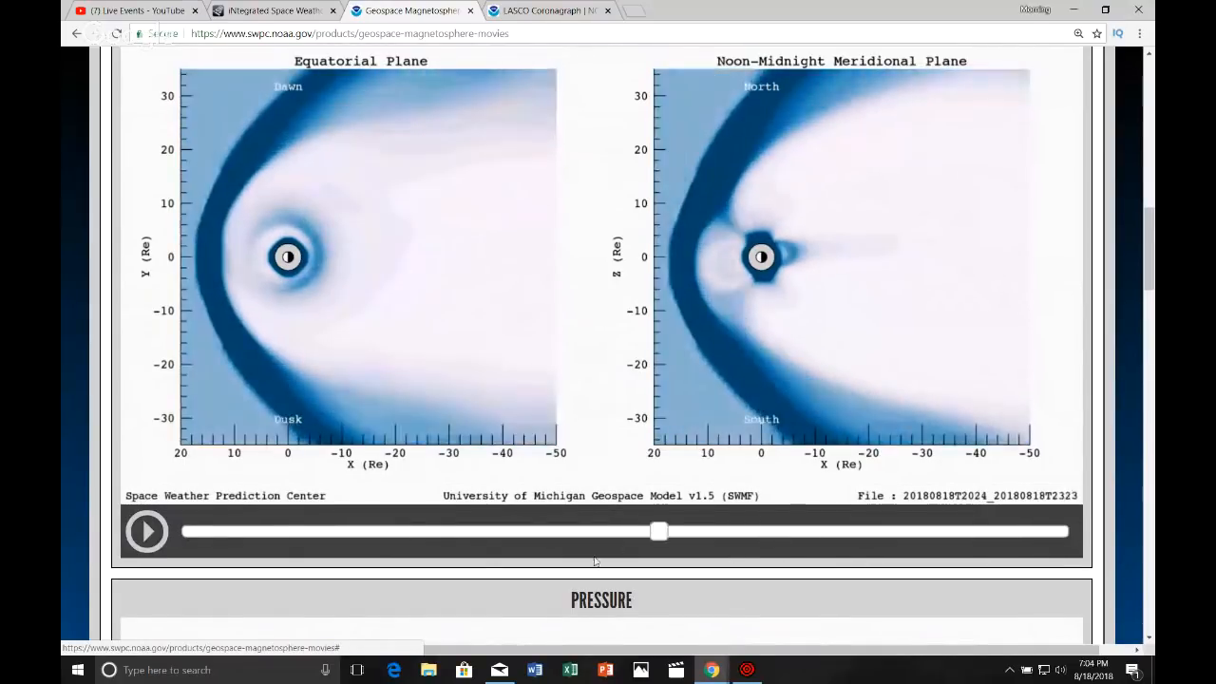
left_click_drag(659, 532, 578, 532)
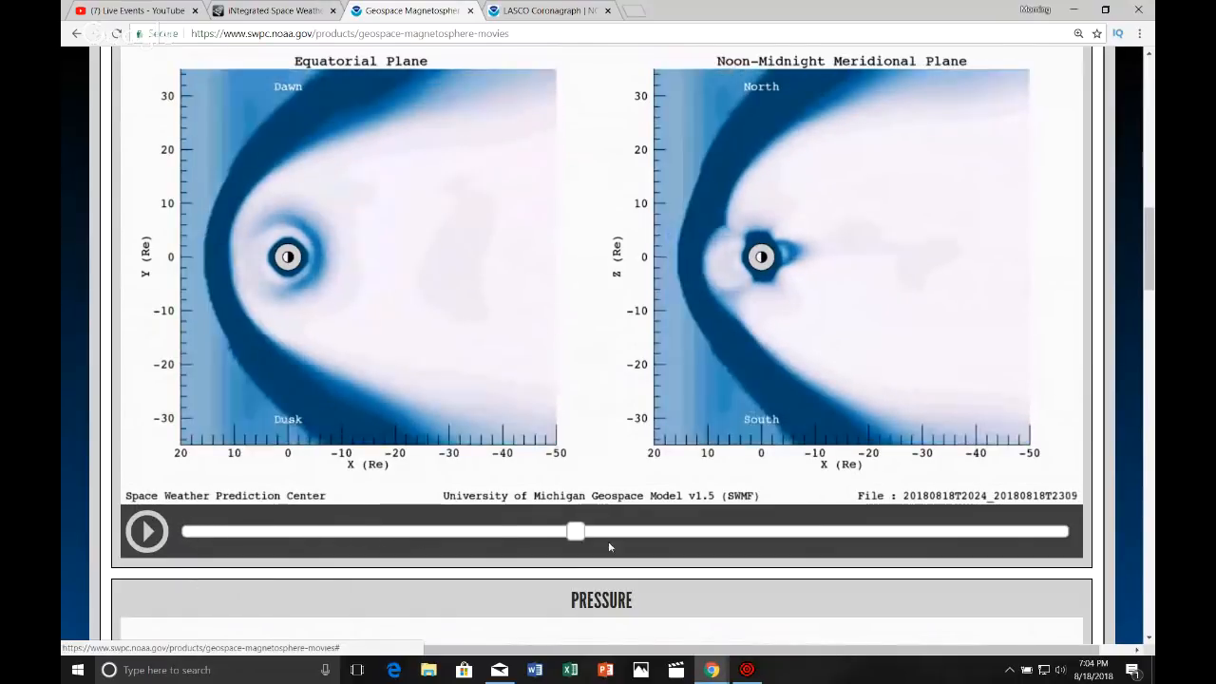
left_click_drag(577, 532, 1068, 532)
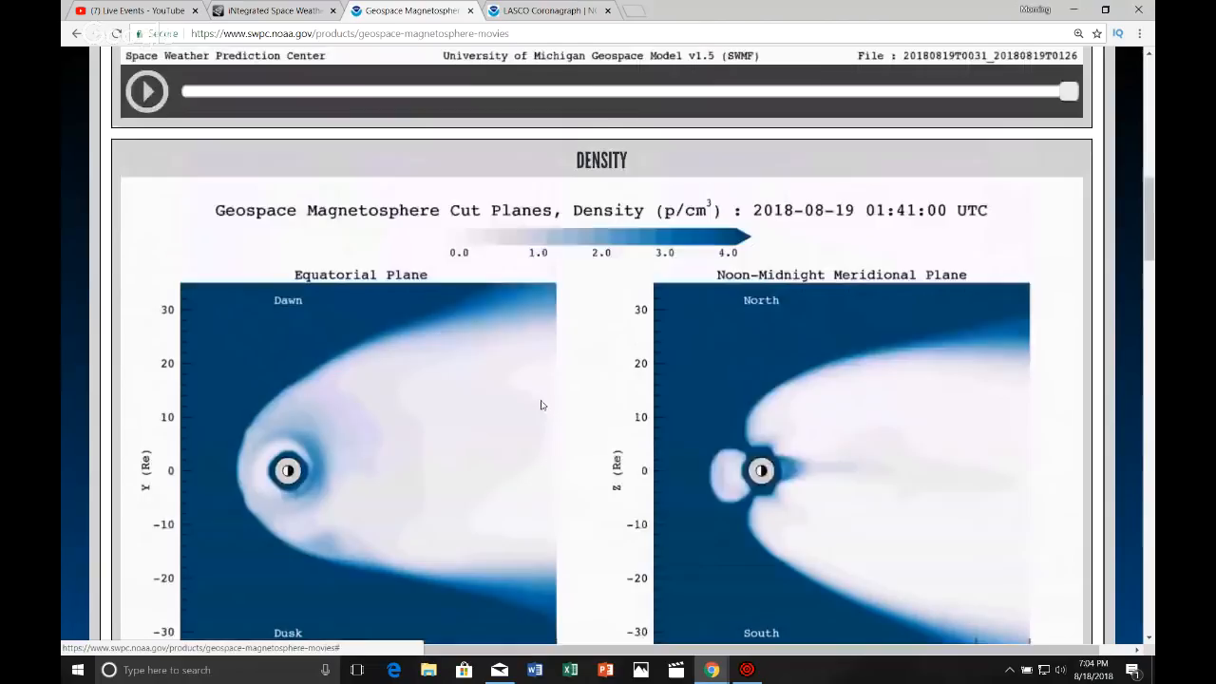
Scroll down the page to the Pressure cut-plane movie section.
scroll("down", 3)
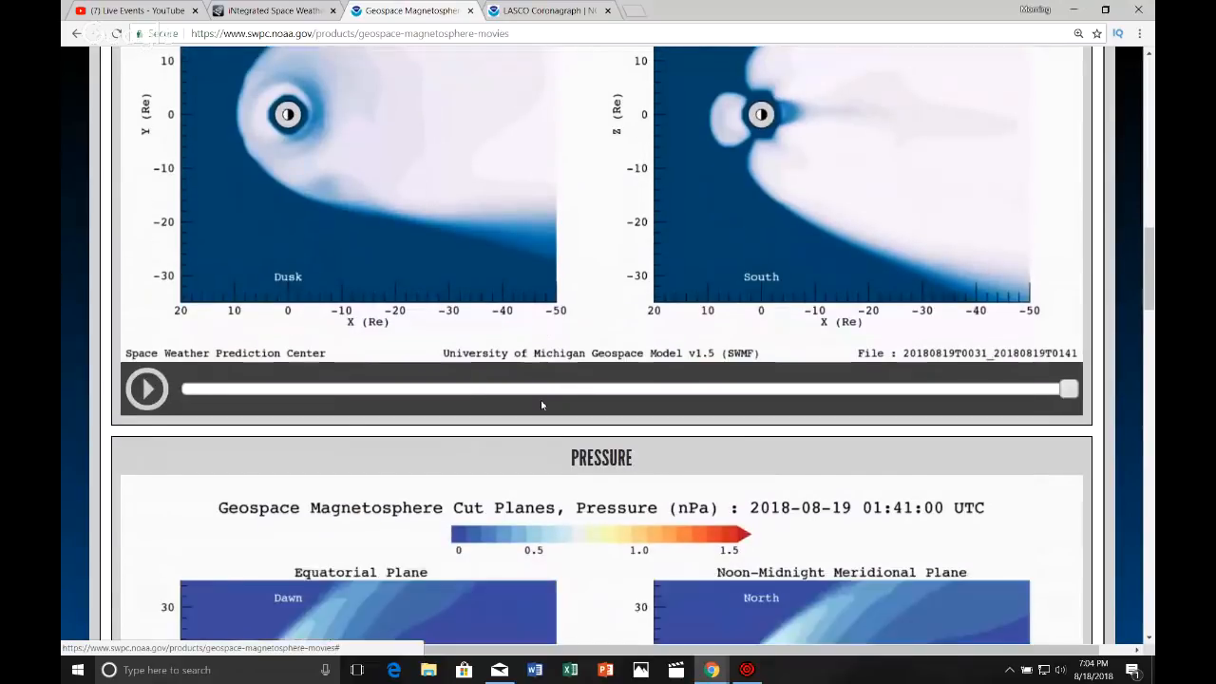
scroll("down", 3)
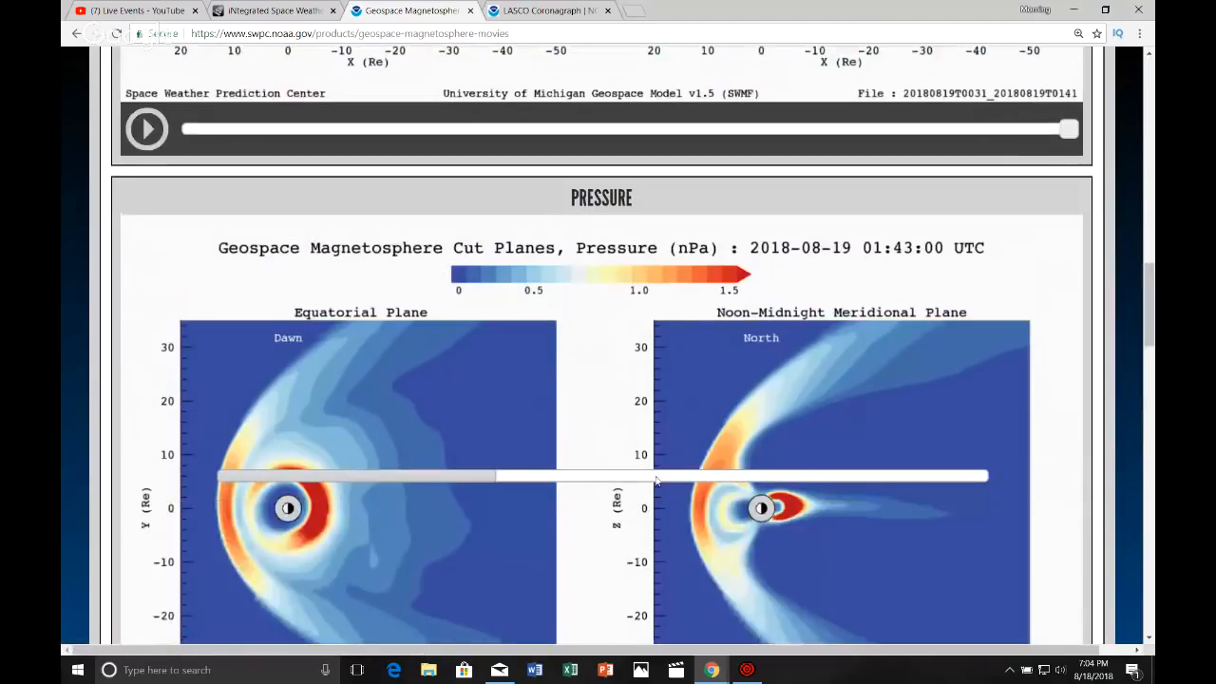
scroll("down", 3)
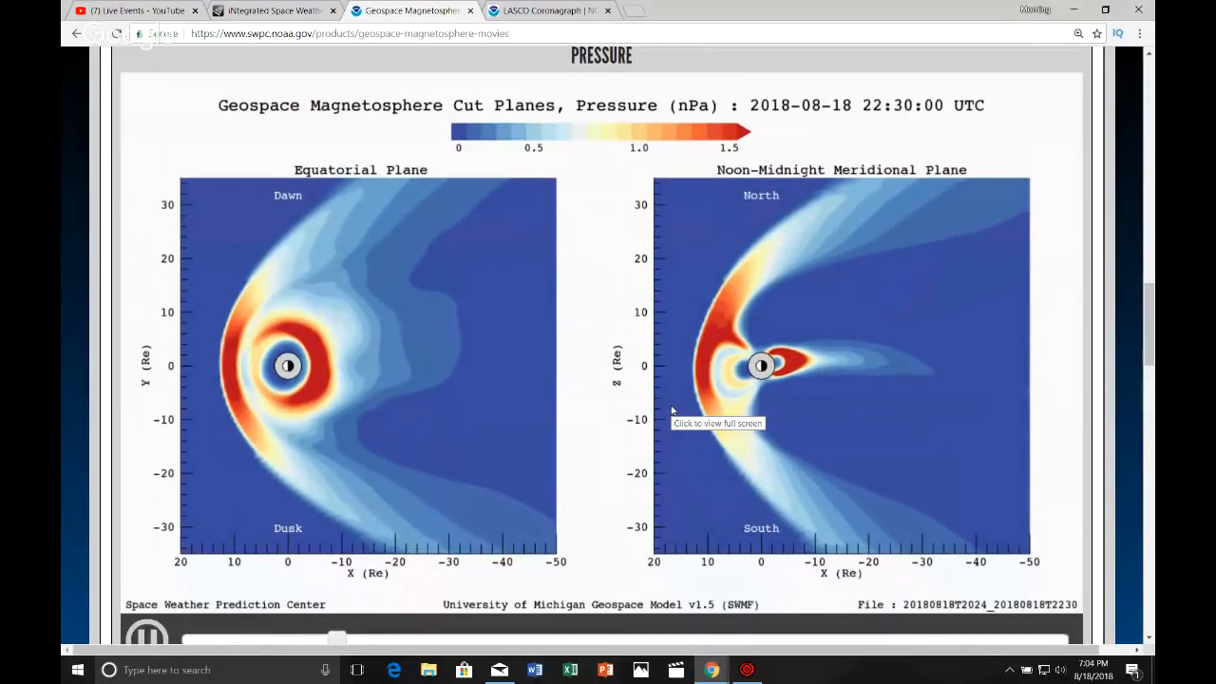
scroll("down", 3)
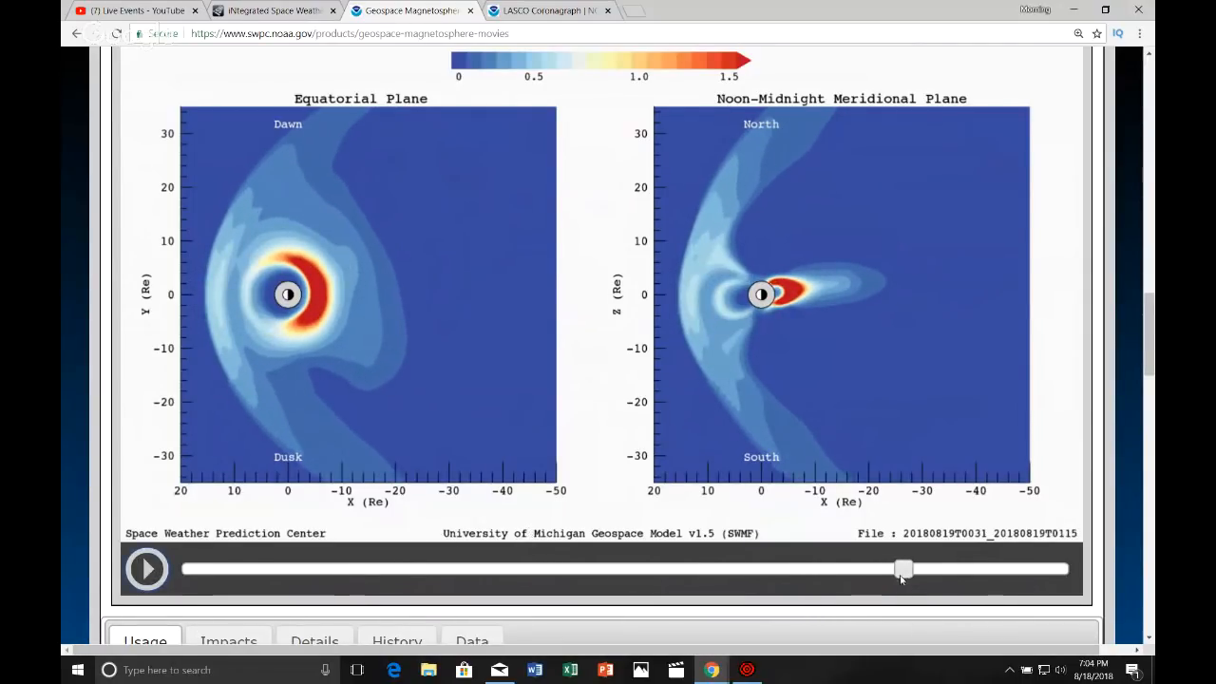
Scrub the pressure movie through 23:30, 22:43 and 23:01 on 18 August, ending on its final frame.
left_click_drag(904, 568, 692, 568)
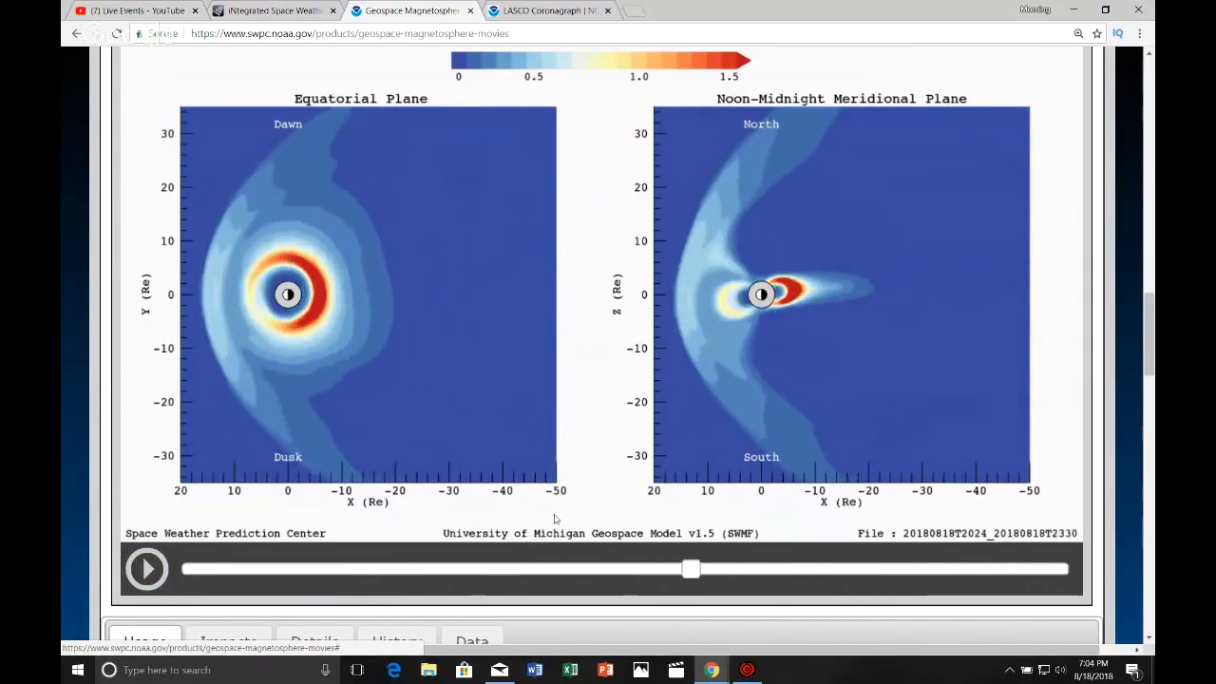
left_click_drag(691, 568, 414, 568)
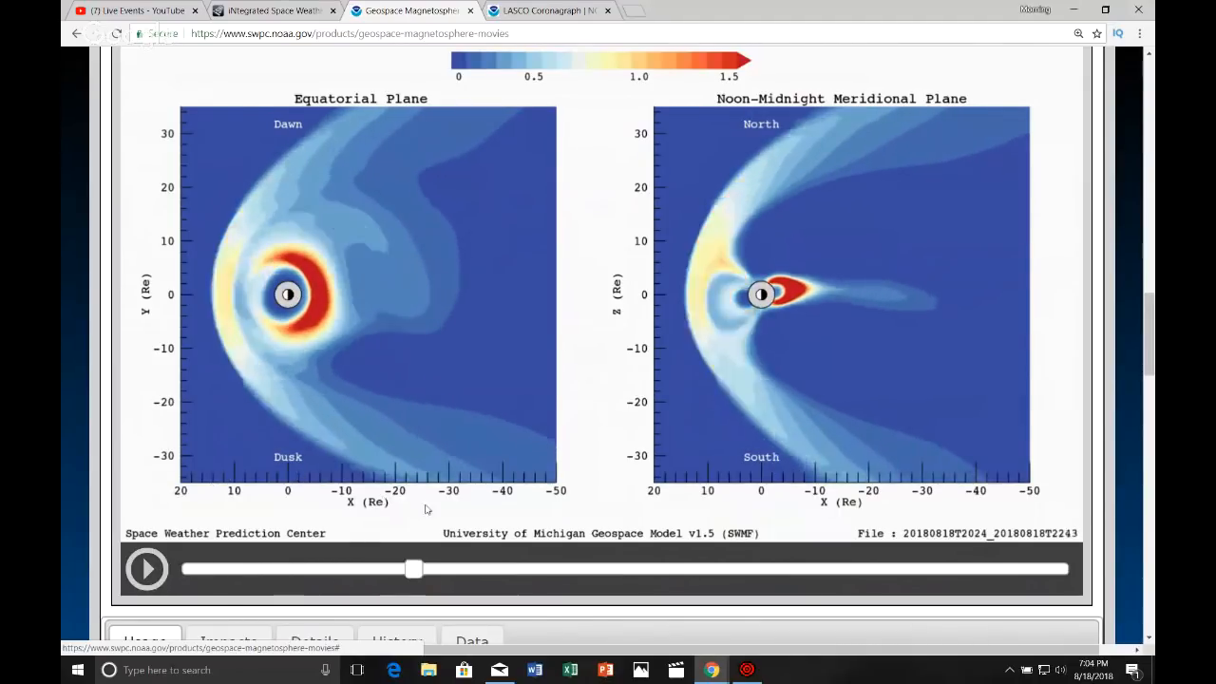
left_click_drag(414, 568, 502, 568)
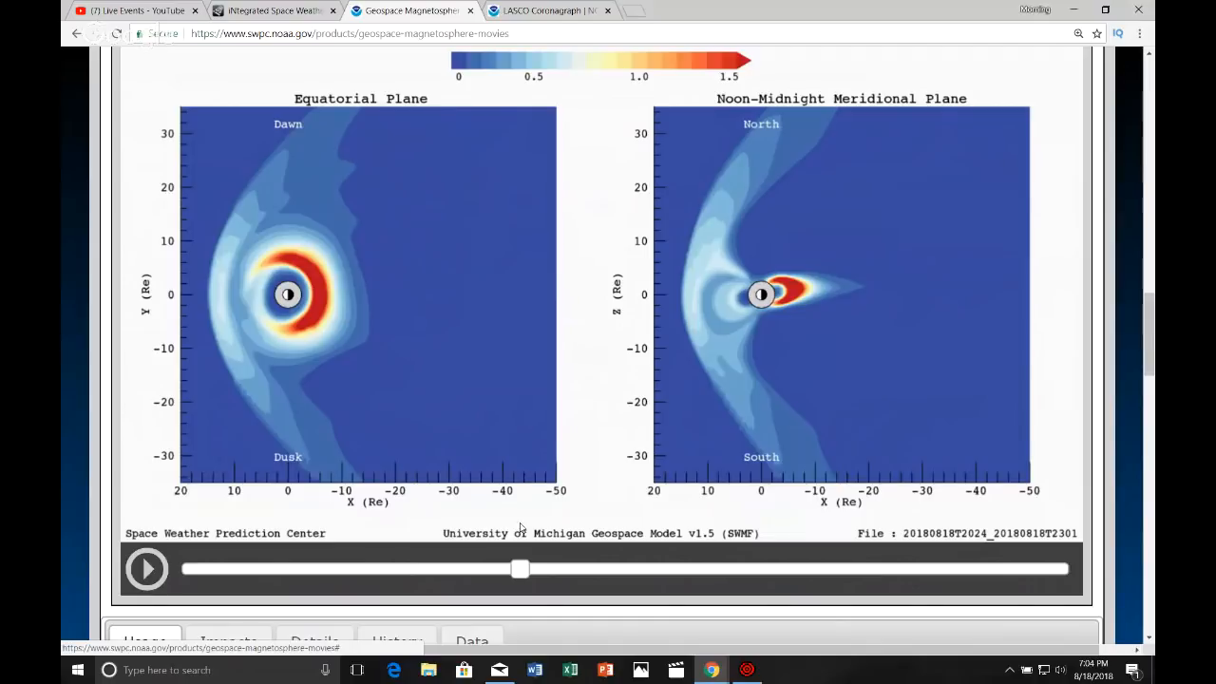
left_click_drag(520, 568, 661, 568)
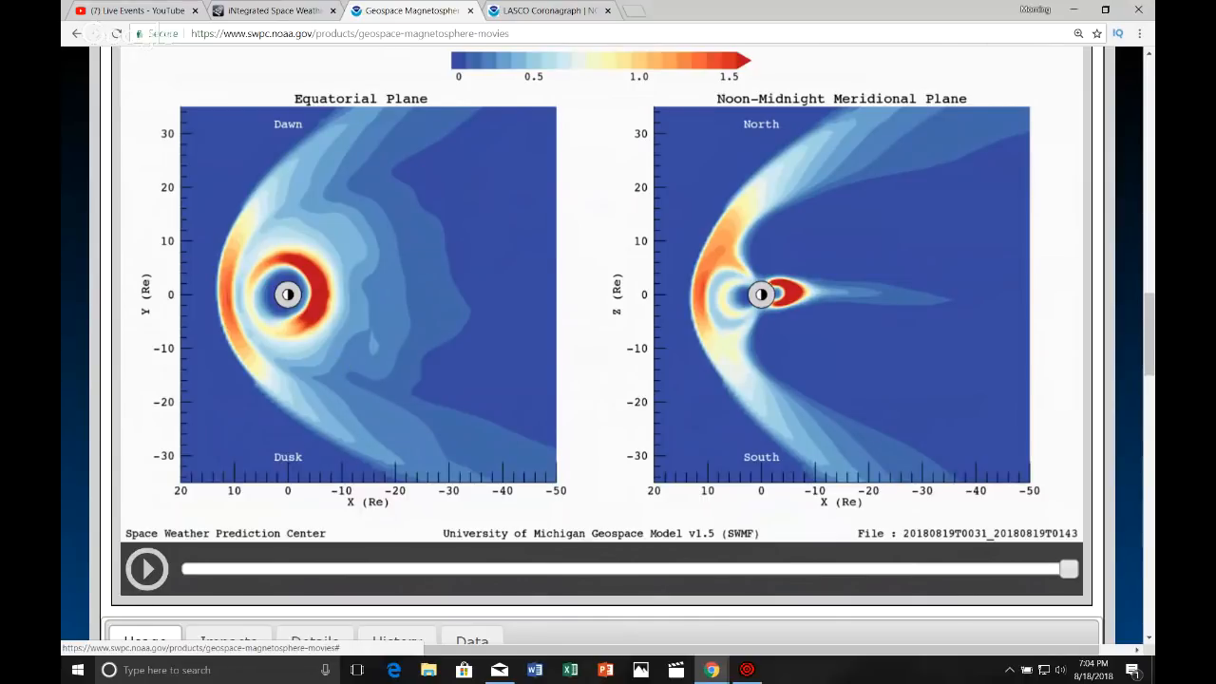
Switch to the Earthquake 3D window showing the globe of recent quakes.
left_click(745, 669)
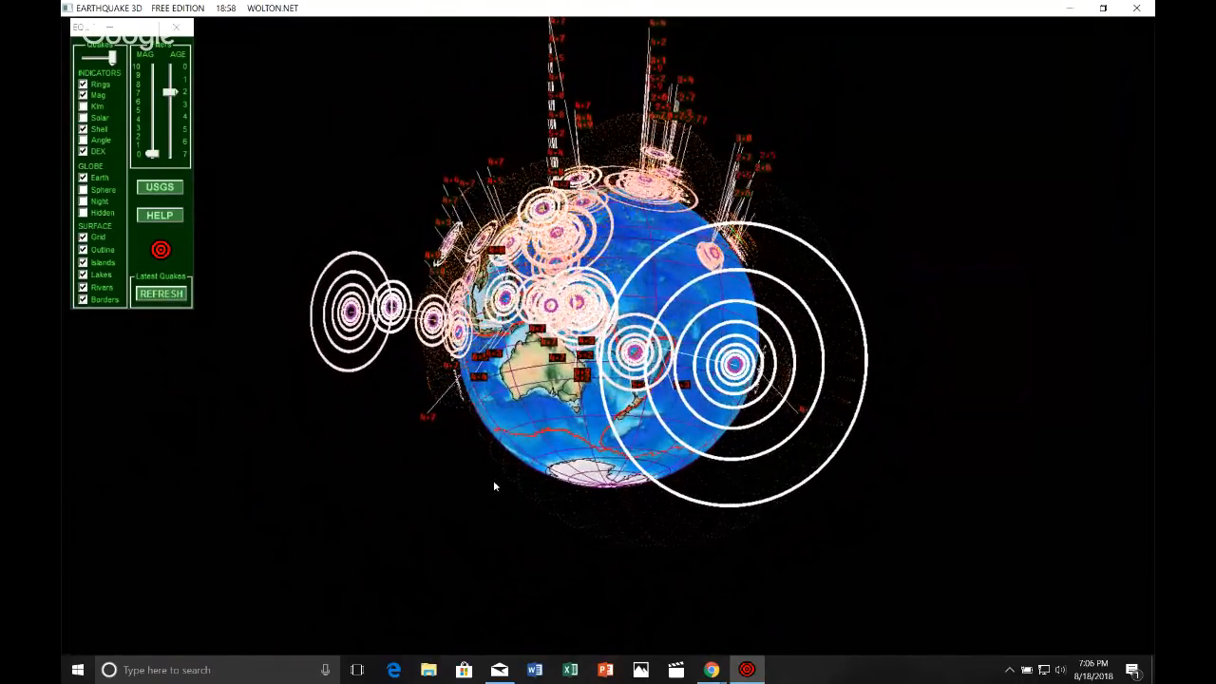
Rotate the globe so the Americas and their west-coast quakes face the viewer.
left_click_drag(494, 487, 352, 490)
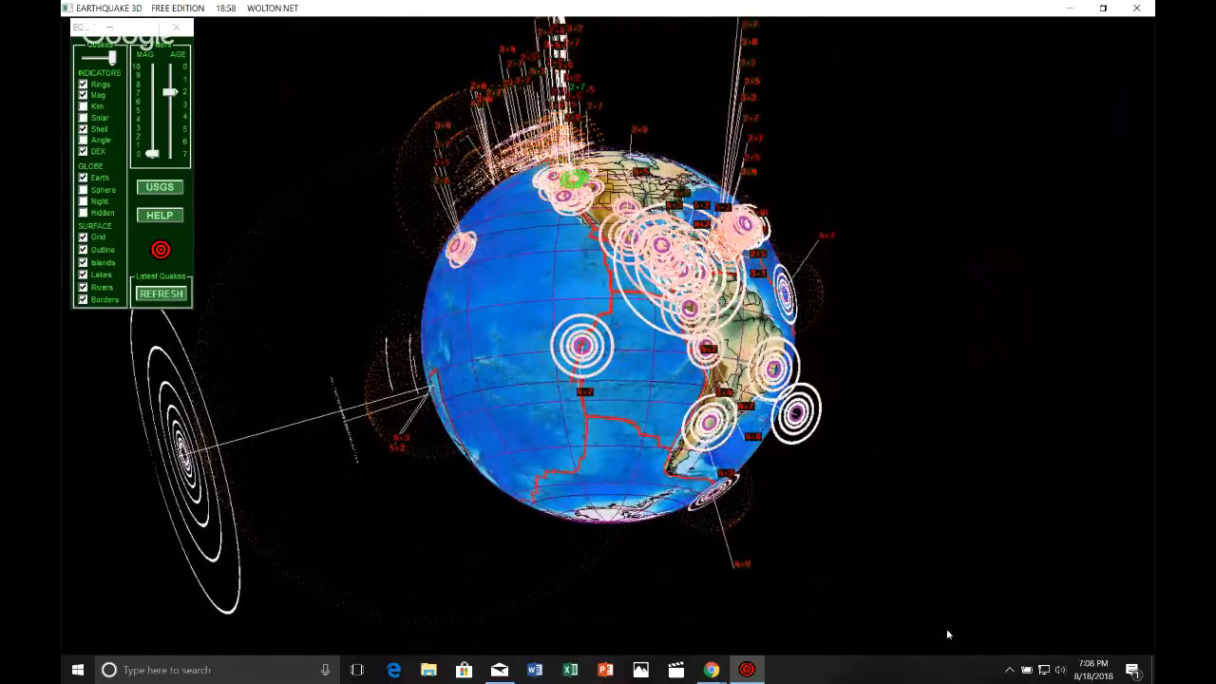
Turn the globe back toward the South Pacific to show the Fiji quake rings.
left_click_drag(617, 333, 570, 313)
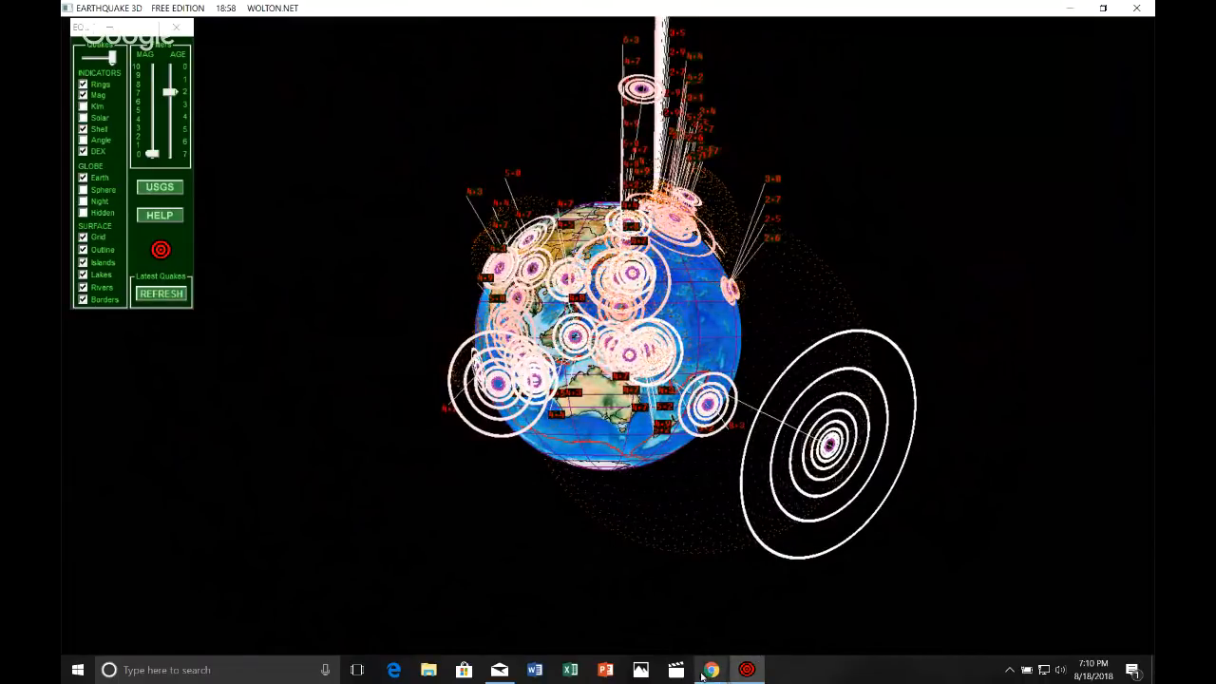
left_click(710, 669)
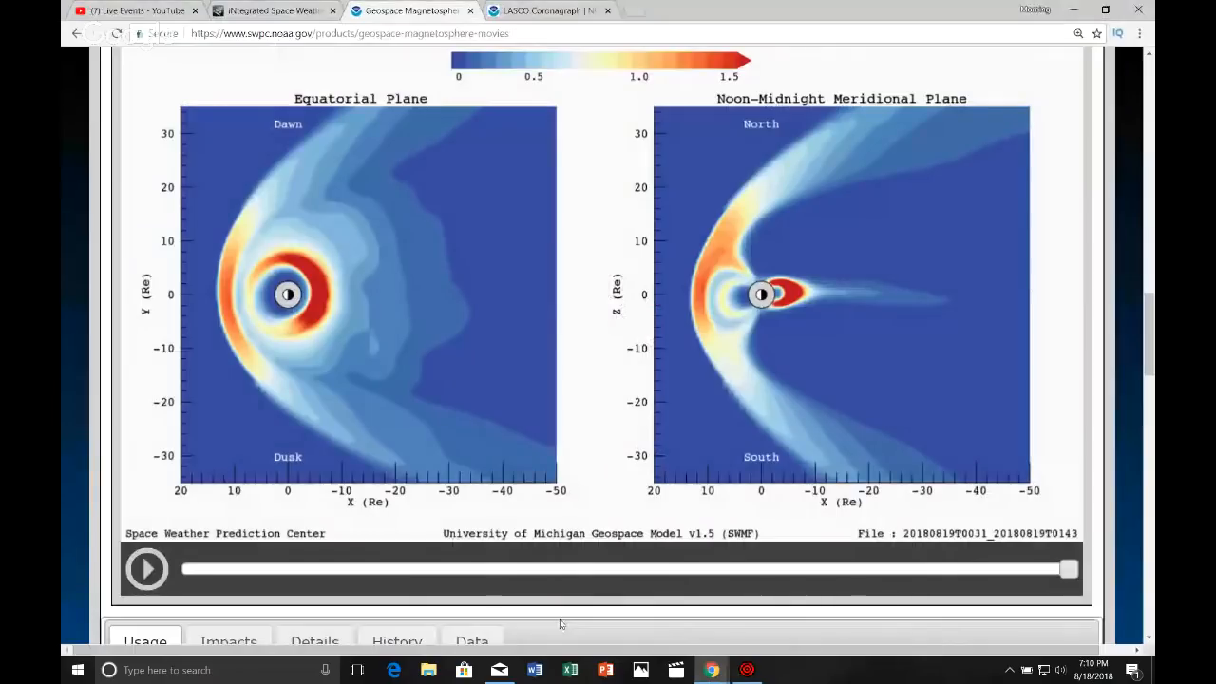
mouse_move(551, 319)
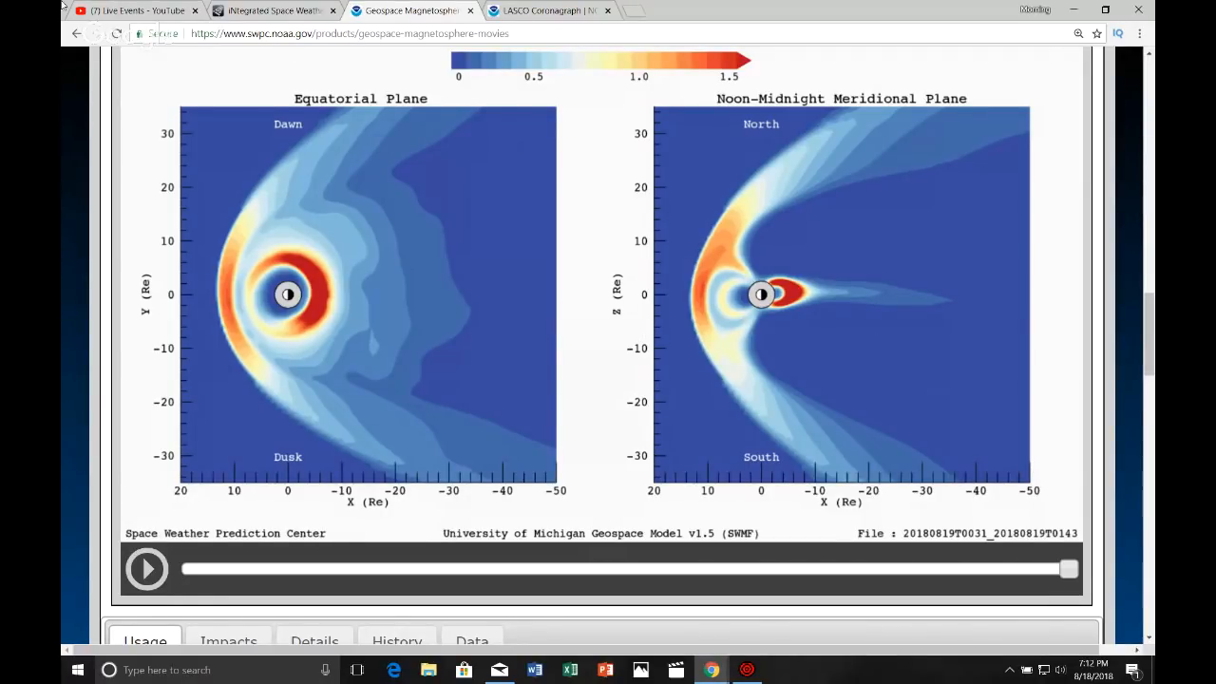
Switch to the YouTube Live Events tab listing the scheduled Fiji earthquake broadcast.
left_click(133, 11)
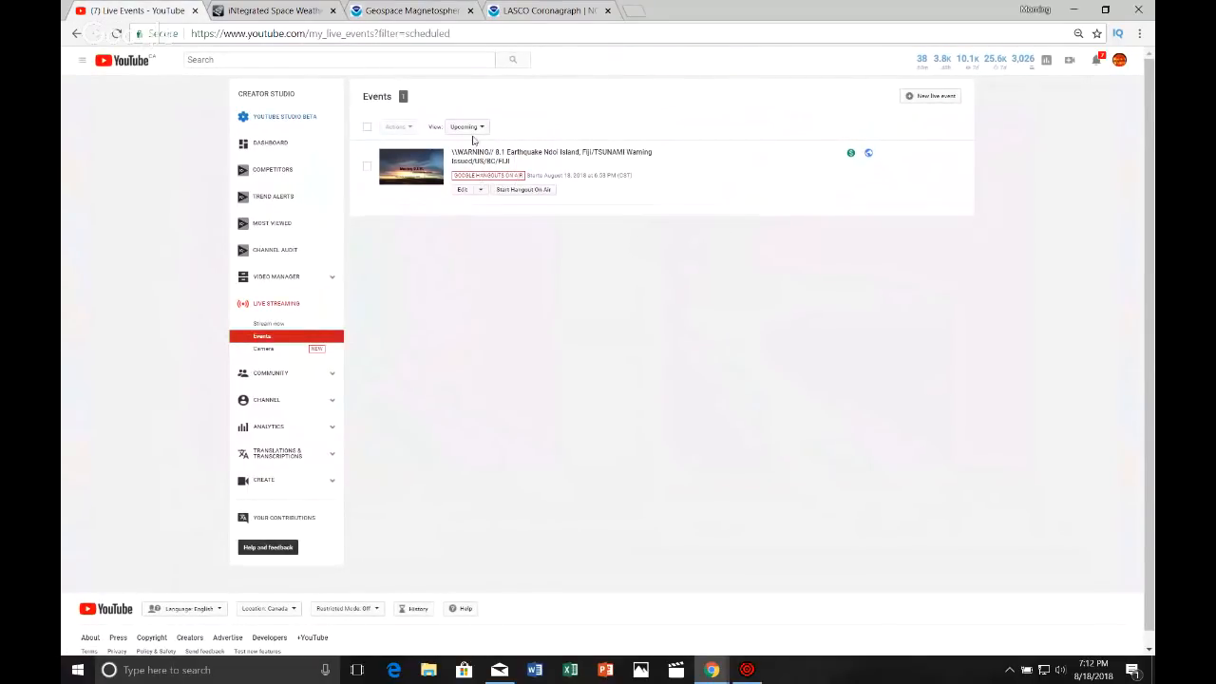
mouse_move(399, 461)
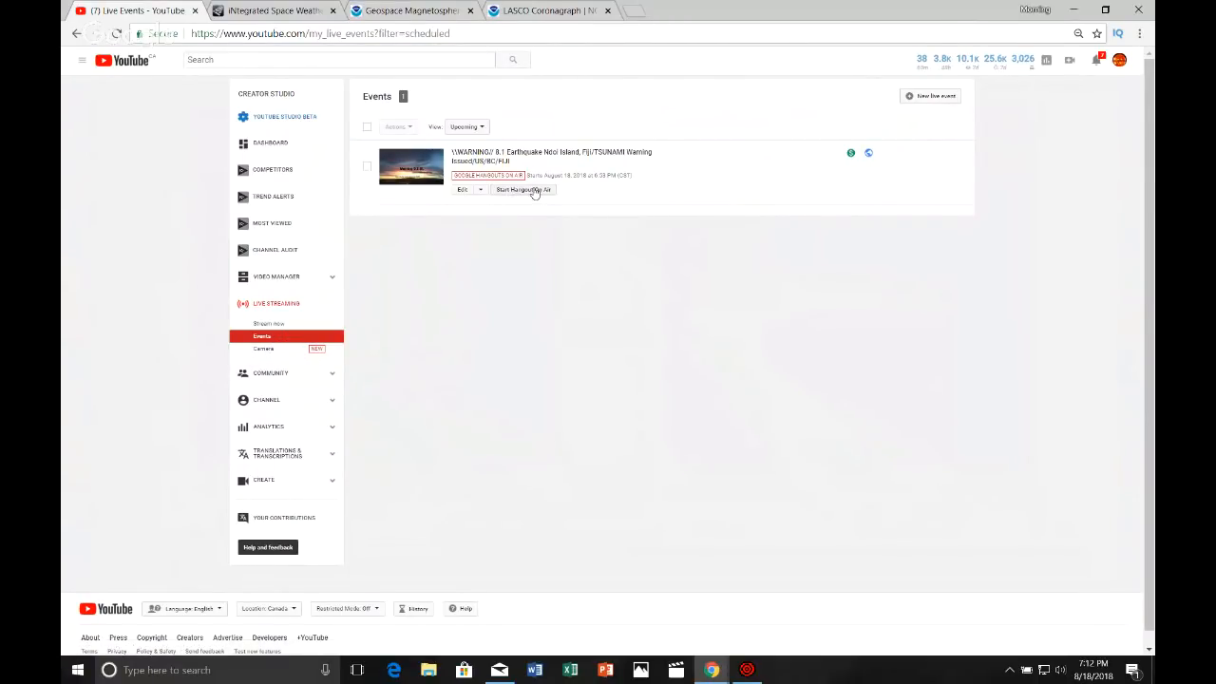
mouse_move(877, 468)
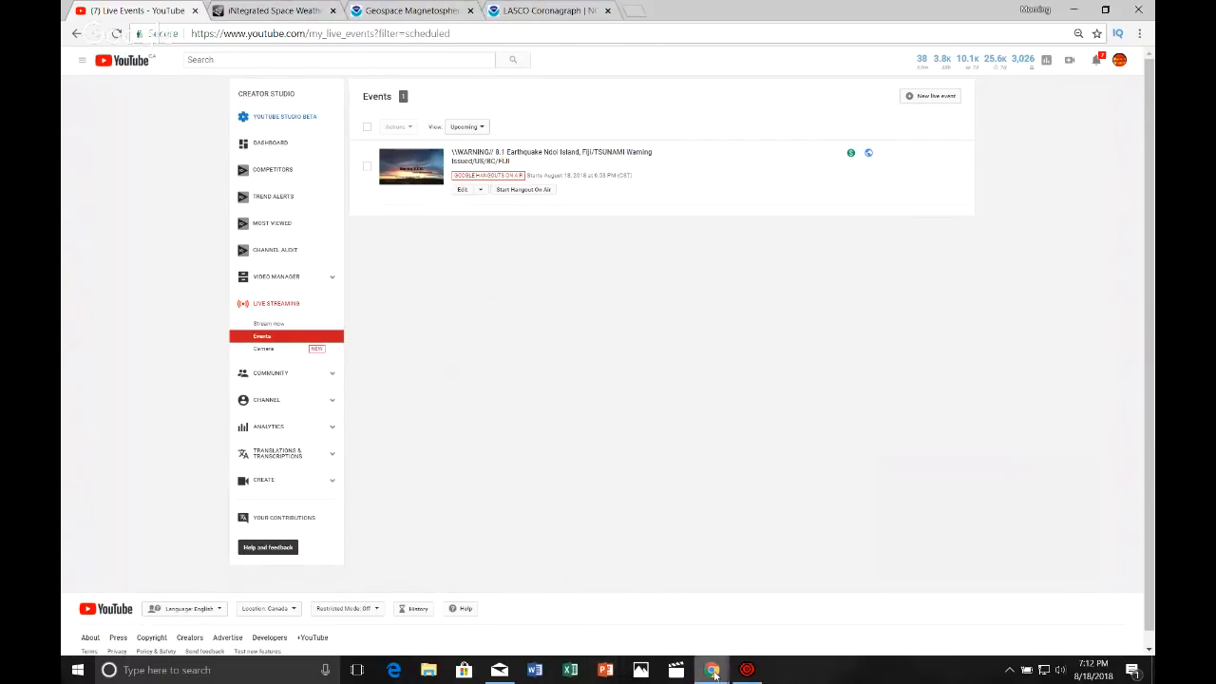
mouse_move(712, 668)
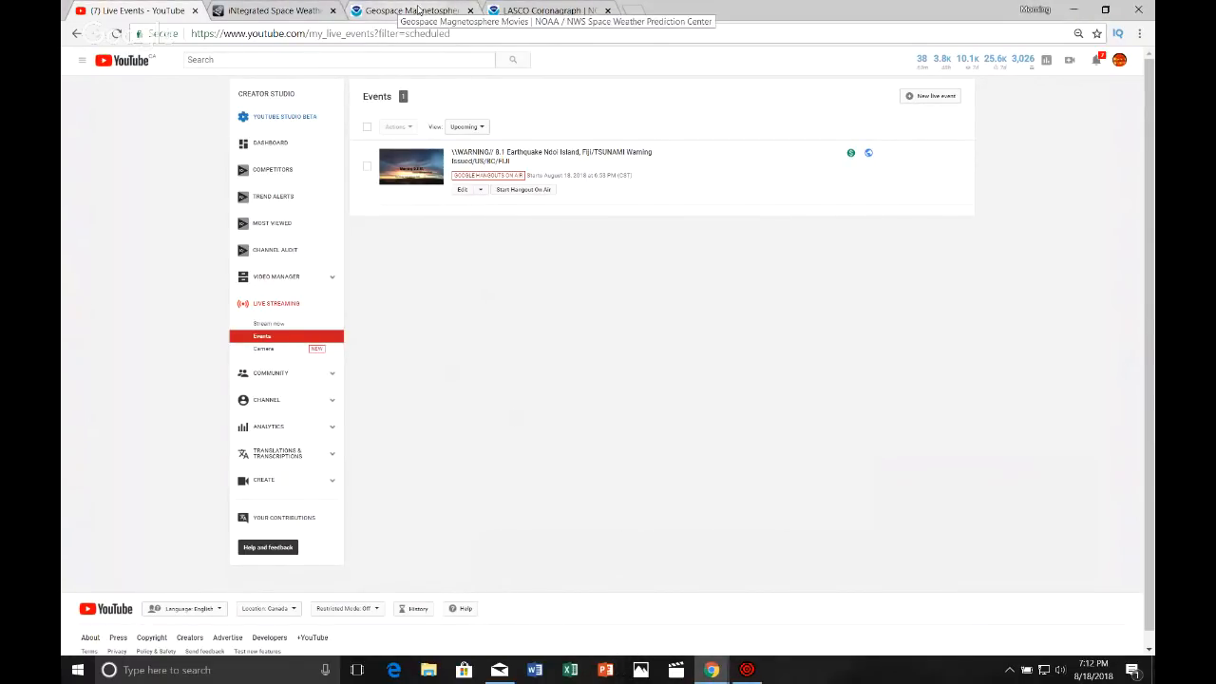
Restart and play the pressure movie, then scrub ahead and back to 18 August frames around 23:28 UTC.
left_click(410, 11)
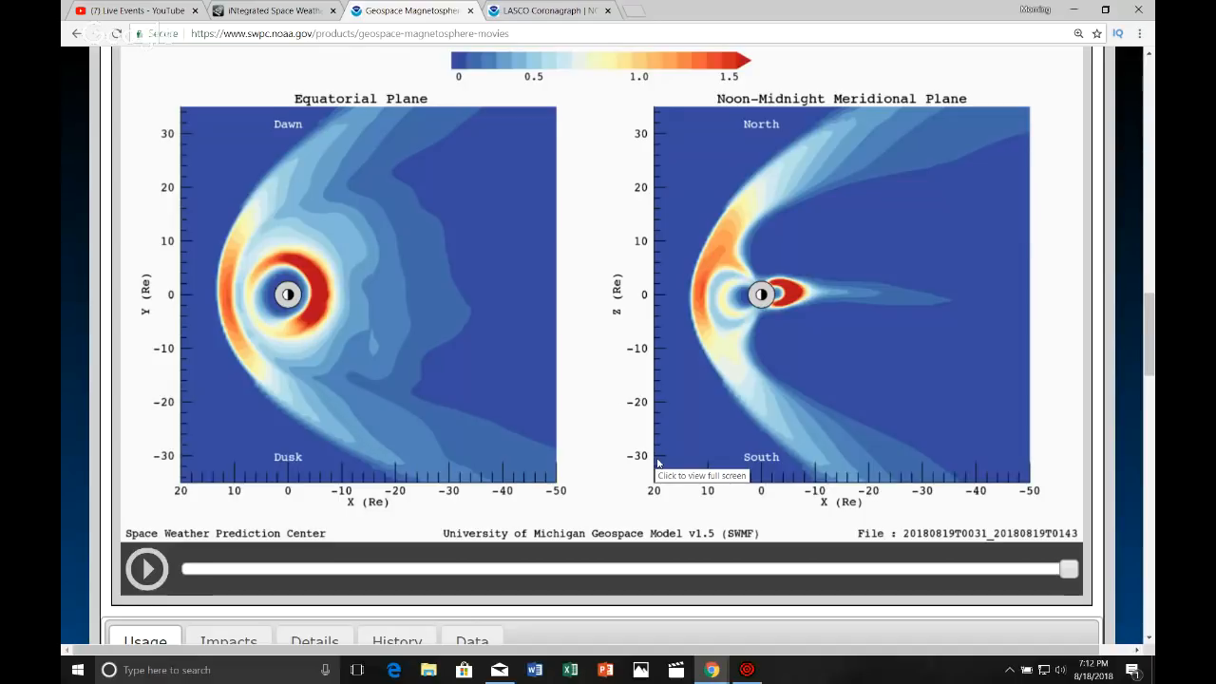
left_click(147, 568)
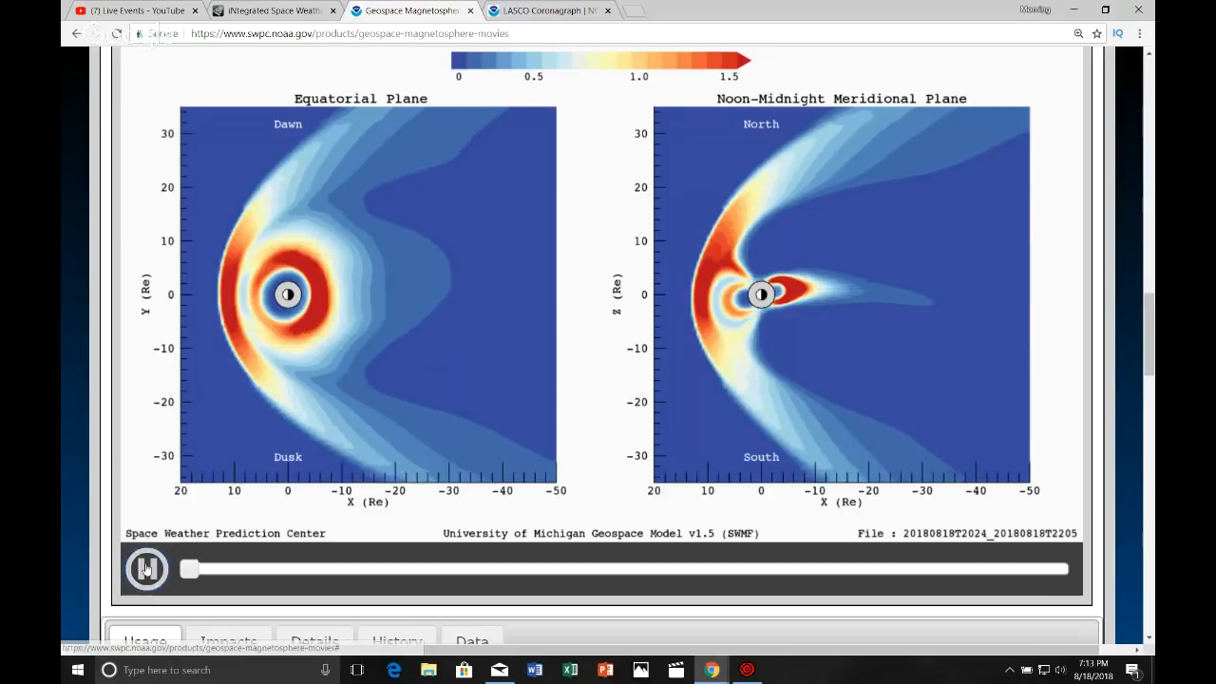
left_click(148, 568)
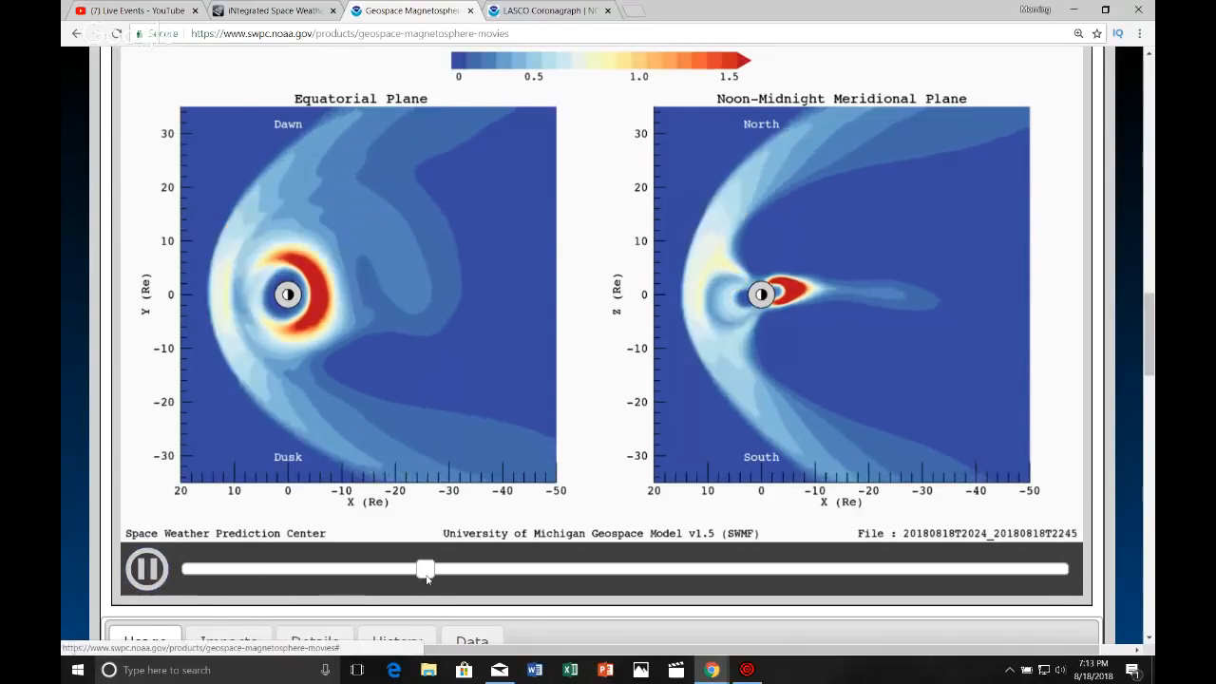
left_click_drag(426, 568, 866, 568)
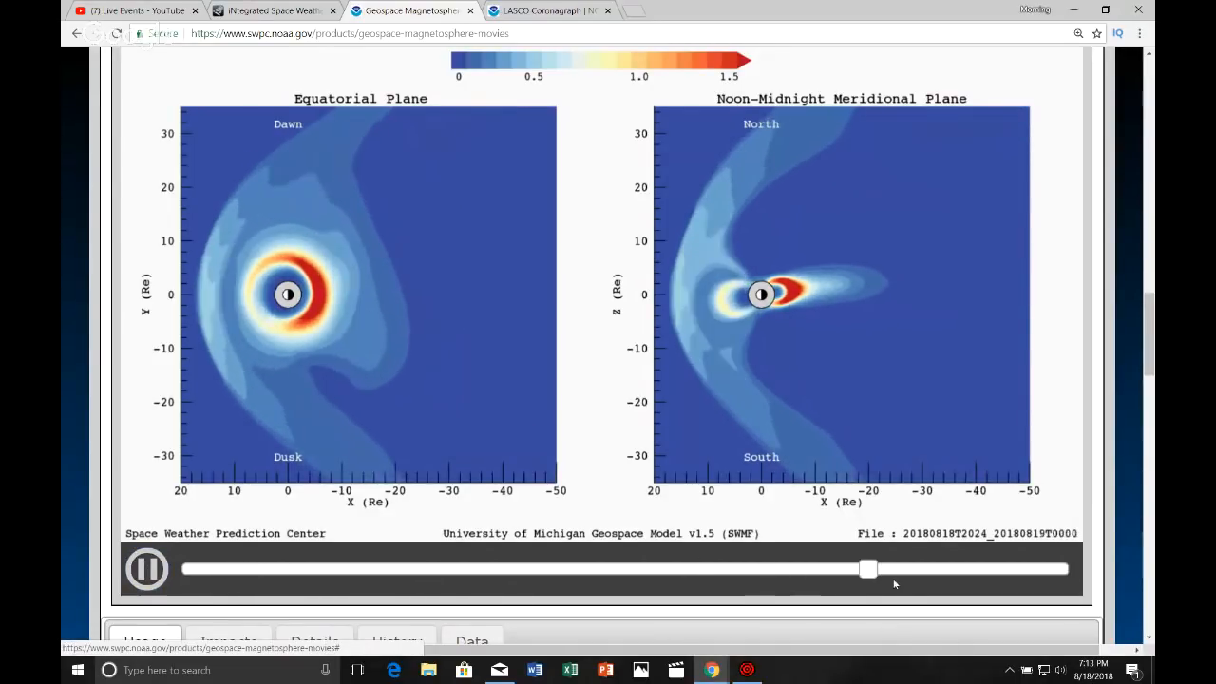
left_click_drag(867, 568, 219, 568)
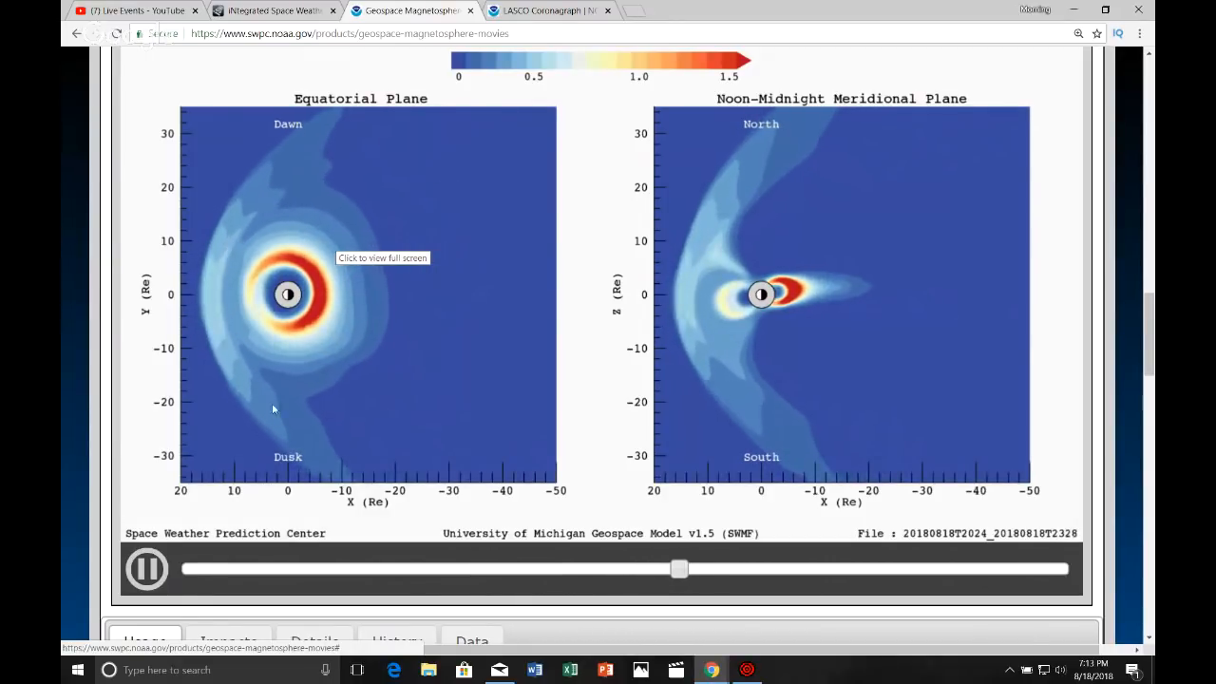
Scroll to the Density section and start its cut-plane movie playing.
scroll("down", 3)
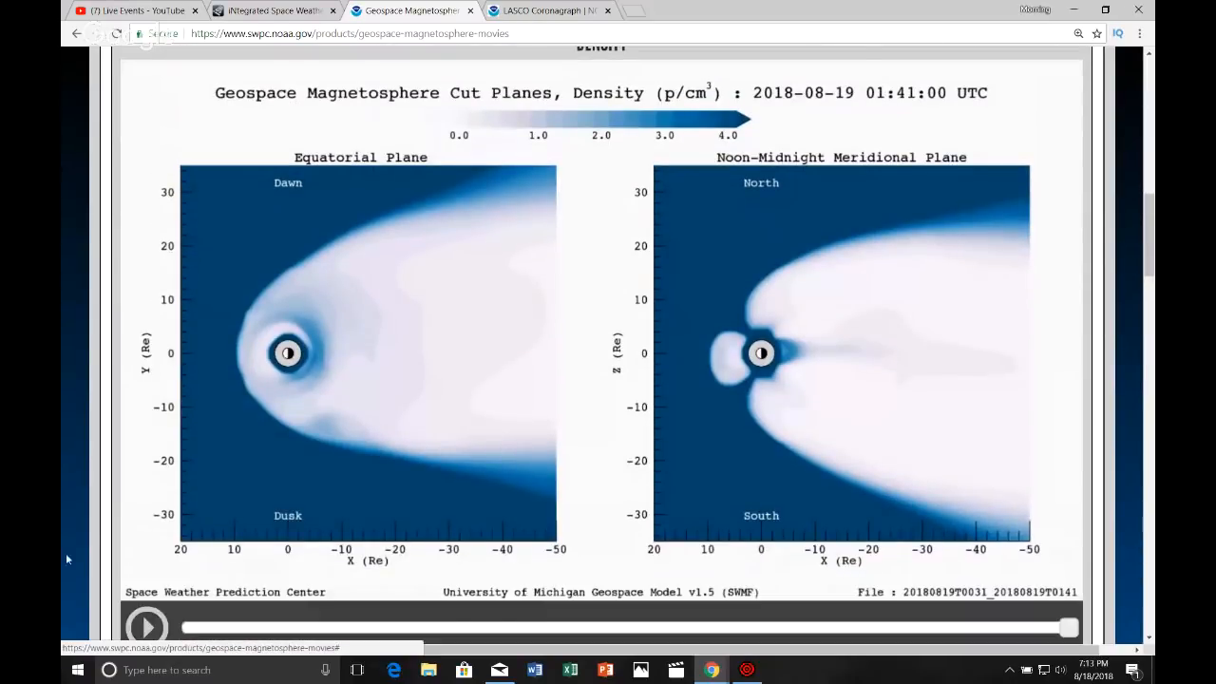
left_click(146, 626)
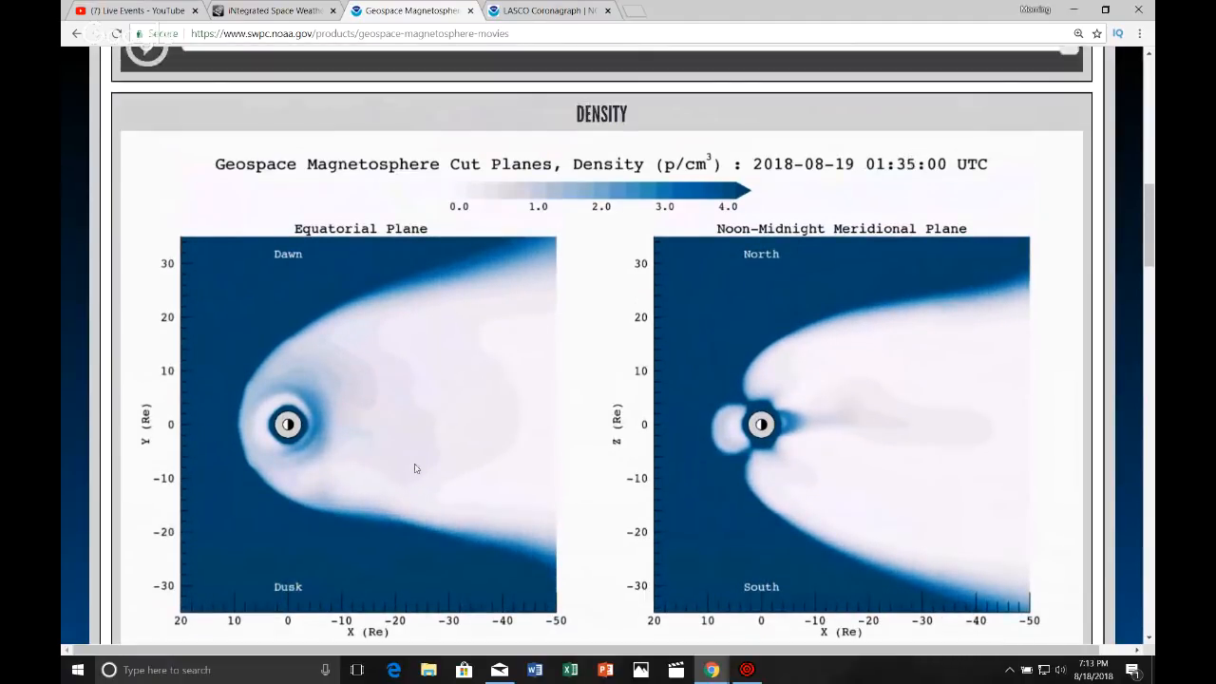
Play the Velocity Vx movie, pause it and rewind to 22:23 UTC.
scroll("up", 3)
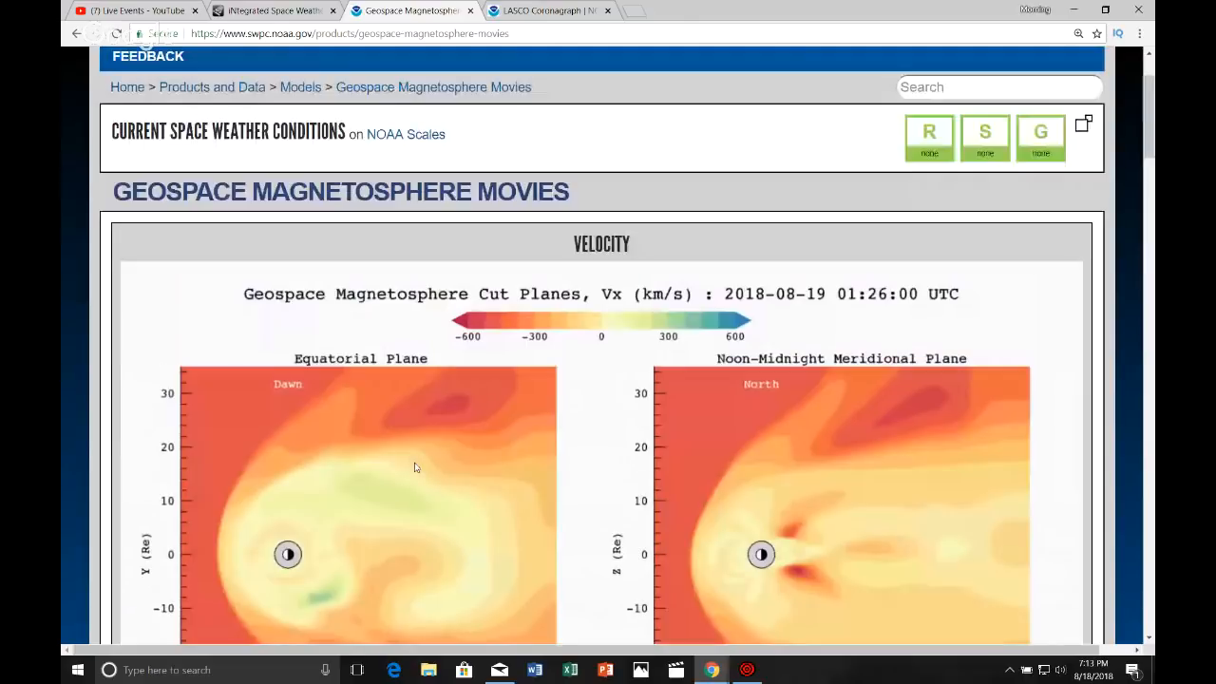
scroll("down", 3)
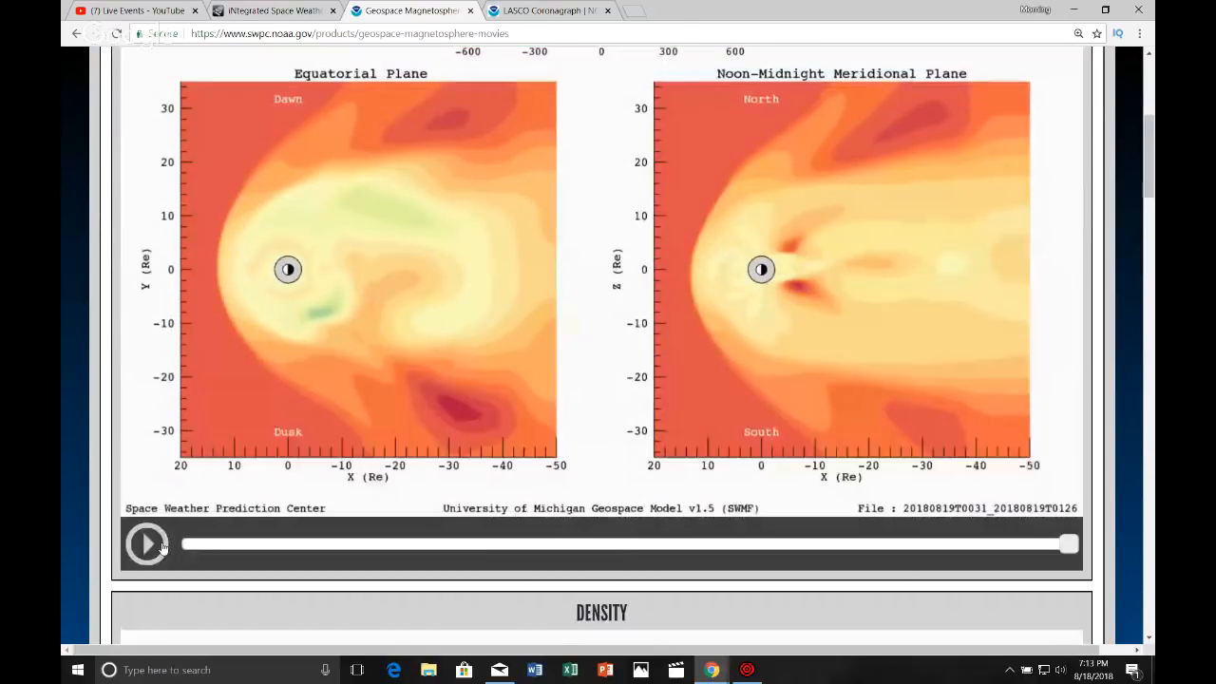
left_click(148, 543)
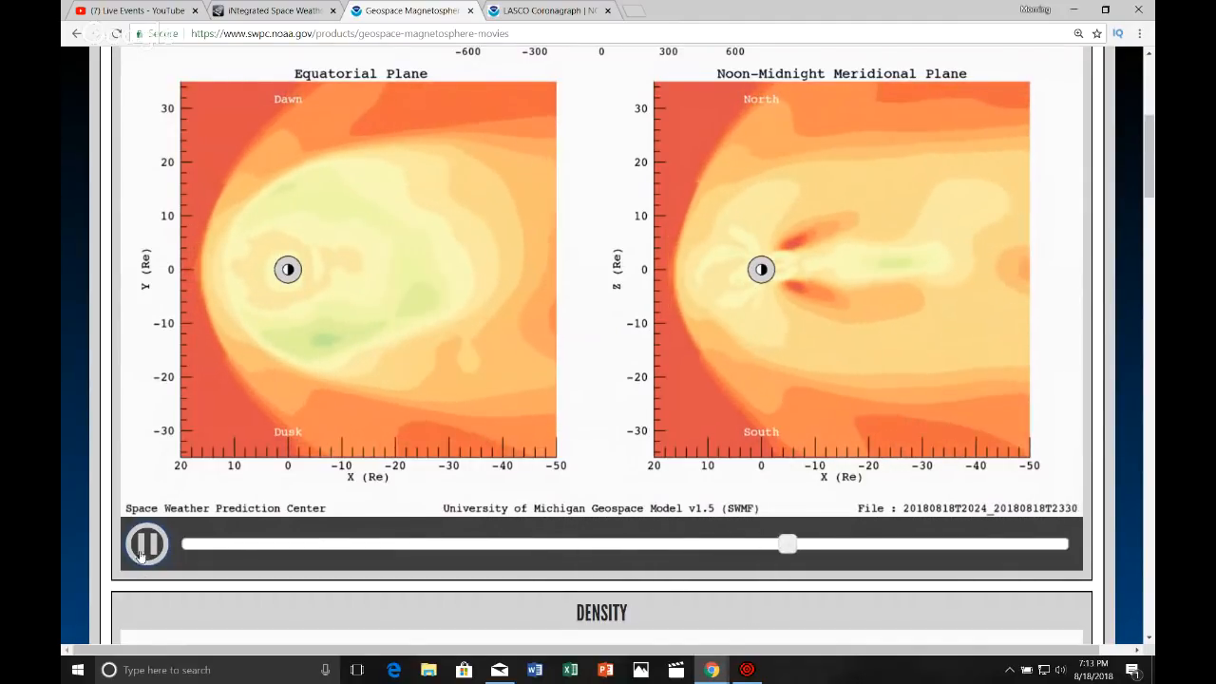
left_click(146, 543)
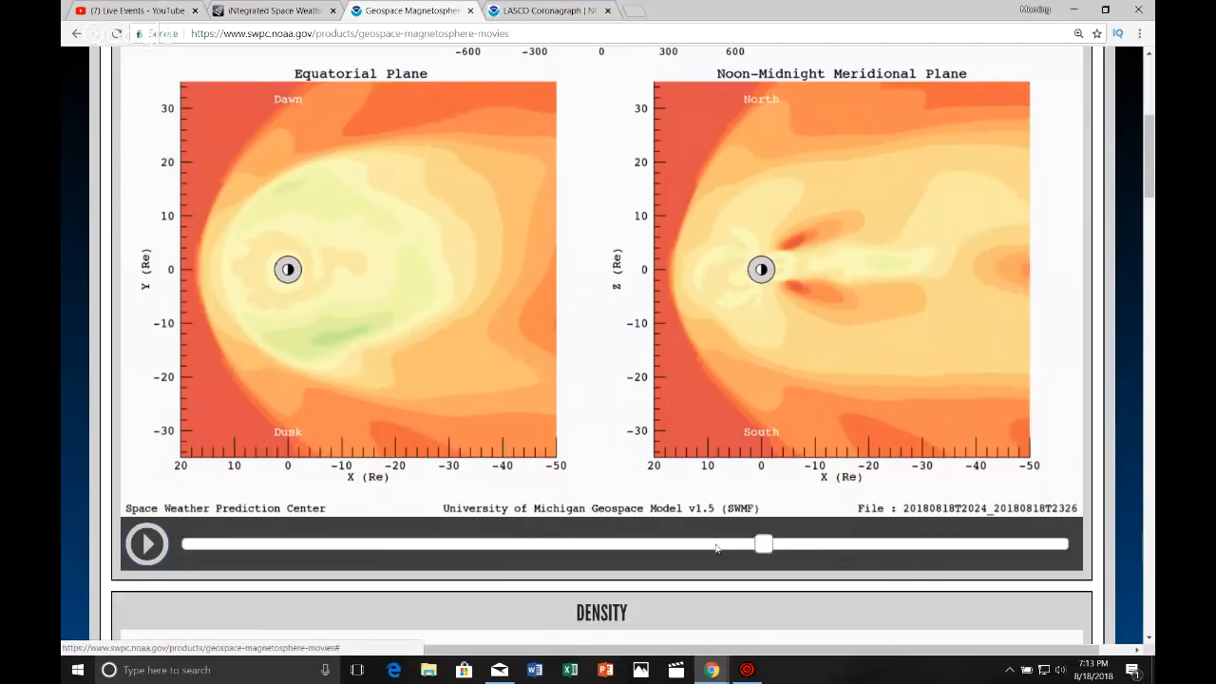
left_click_drag(764, 543, 363, 543)
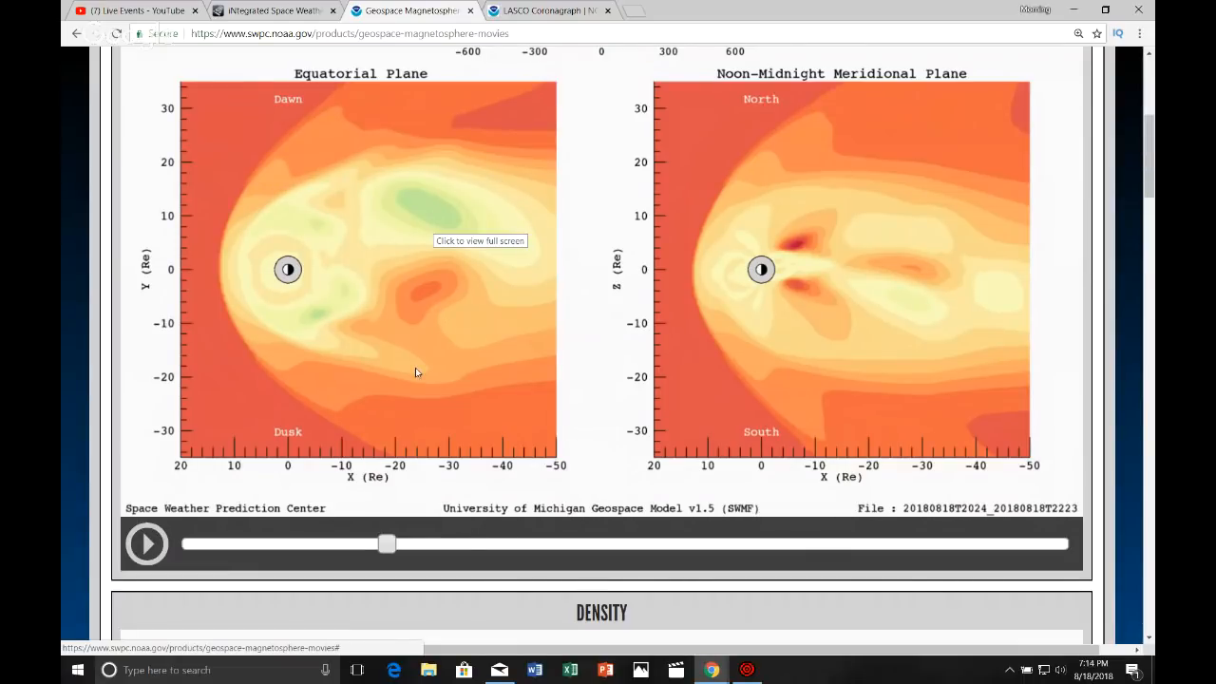
mouse_move(393, 334)
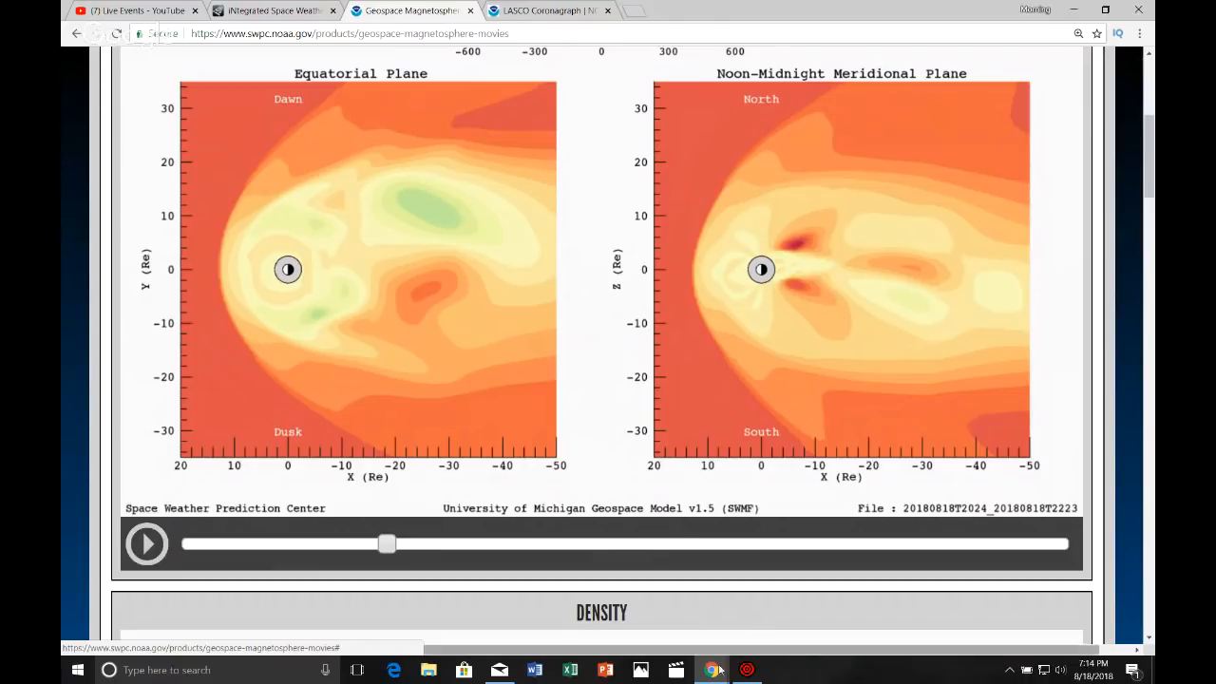
mouse_move(745, 669)
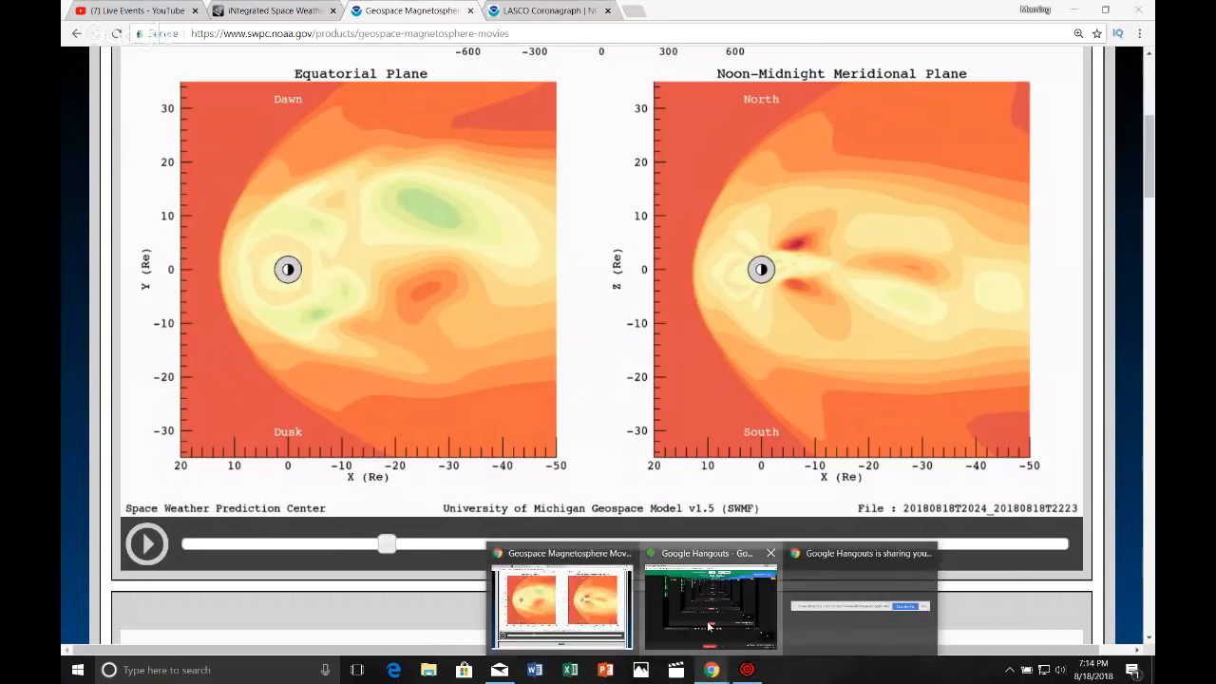
Bring the Google Hangouts screenshare broadcast window to the front.
left_click(710, 608)
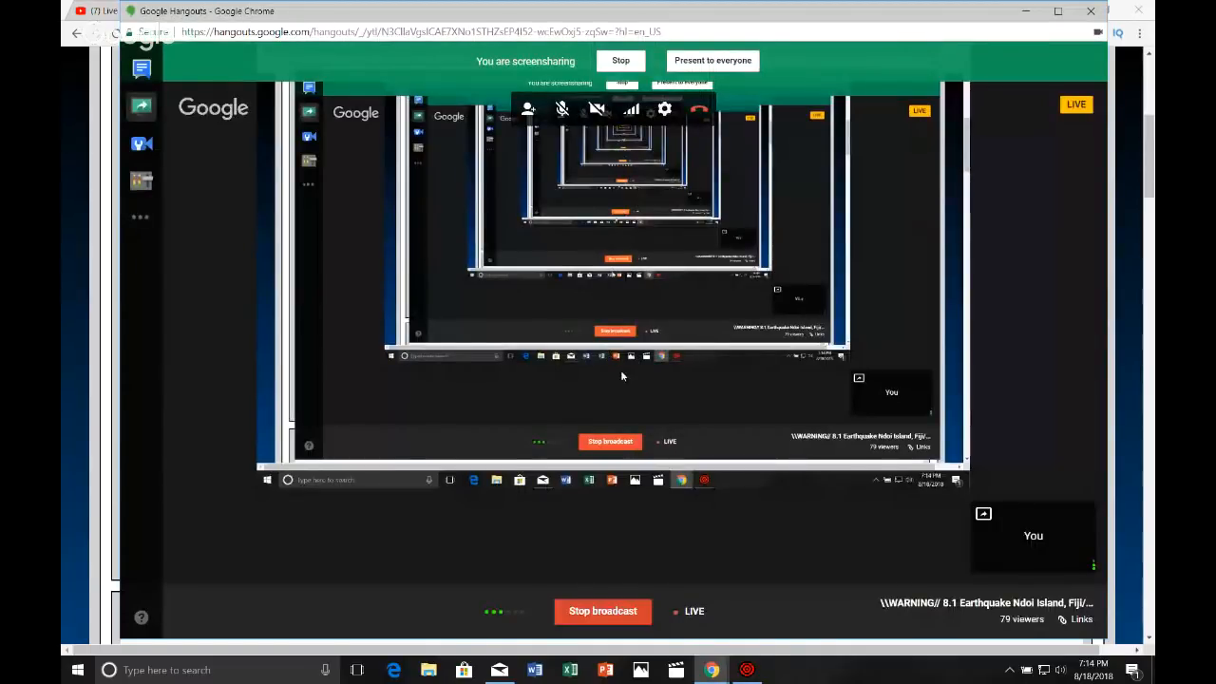